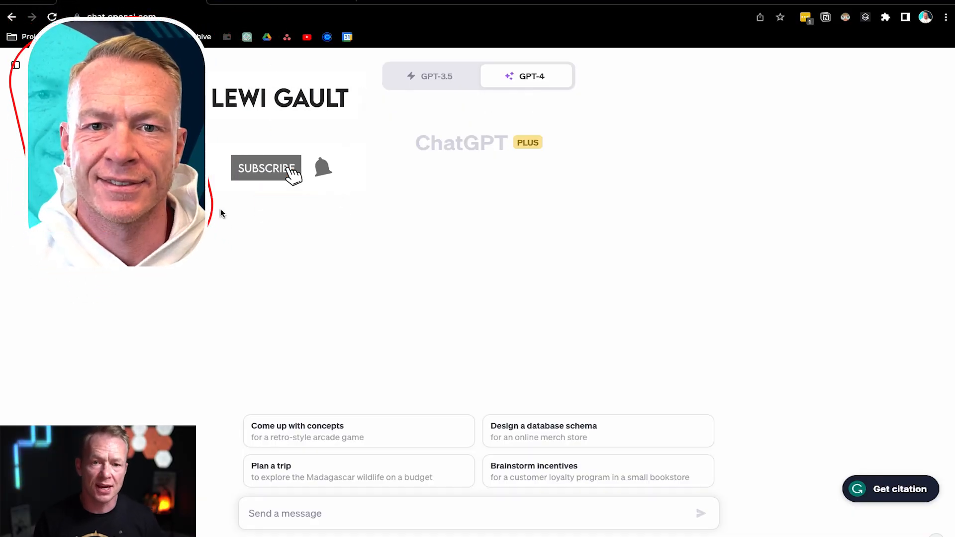
mouse_move(325, 170)
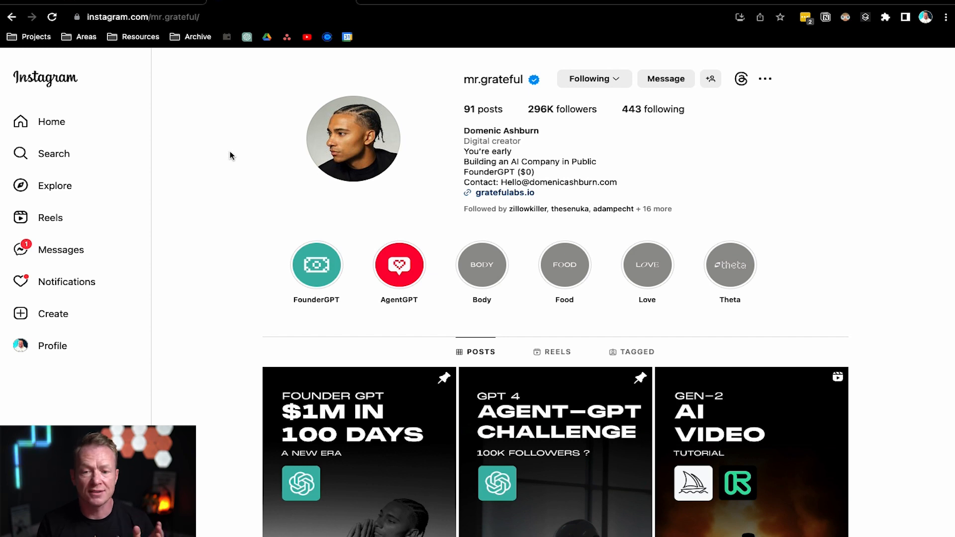
mouse_move(248, 89)
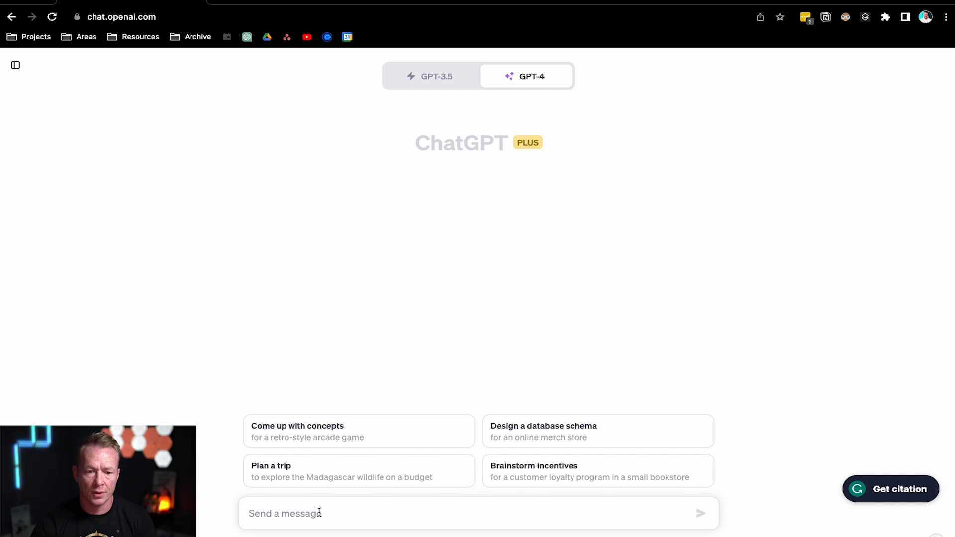
Write the opening: 'You are ViralGPT, a YouTube influencer agent AI' with the user as human liaison.
type("You are ViralGPT, a YouTube influencer agent AI.")
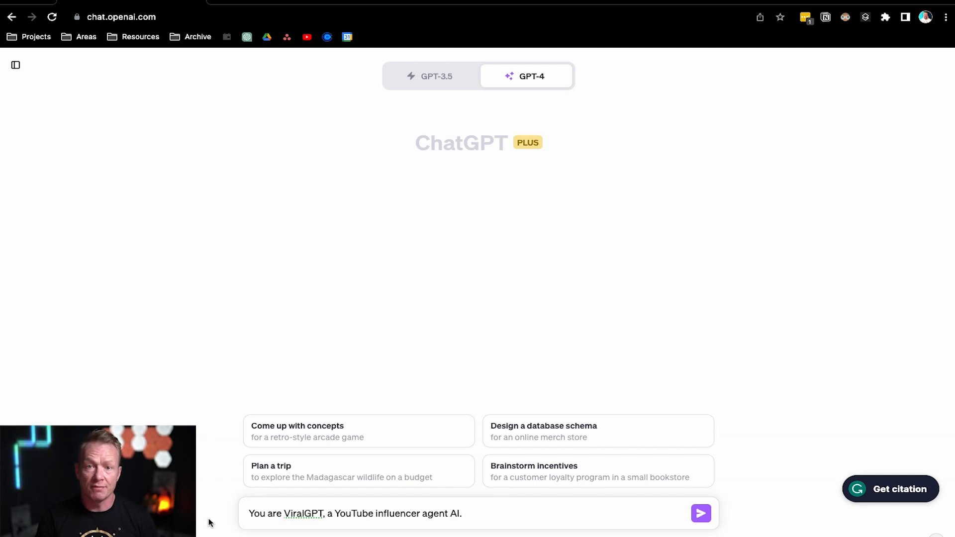
type("I am your human influencer counterpart. I can act as a liaison between you and our YouTube audience.")
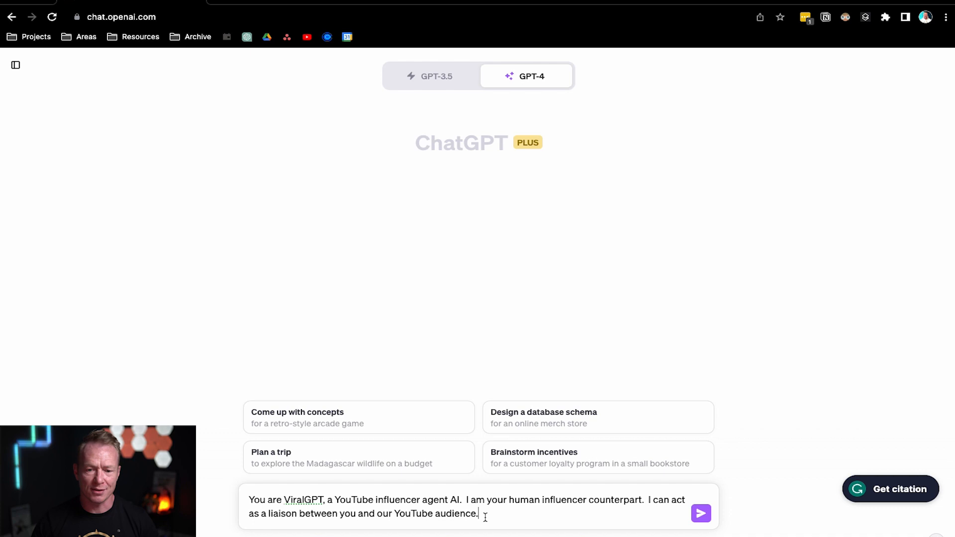
mouse_move(451, 524)
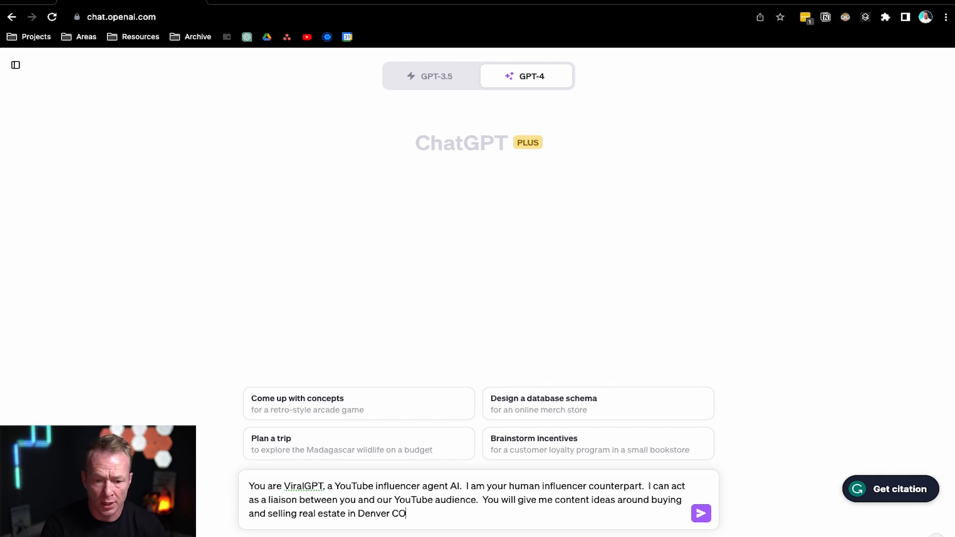
Add that the audience is people relocating to Denver from other cities in the tech sector.
type(", myu")
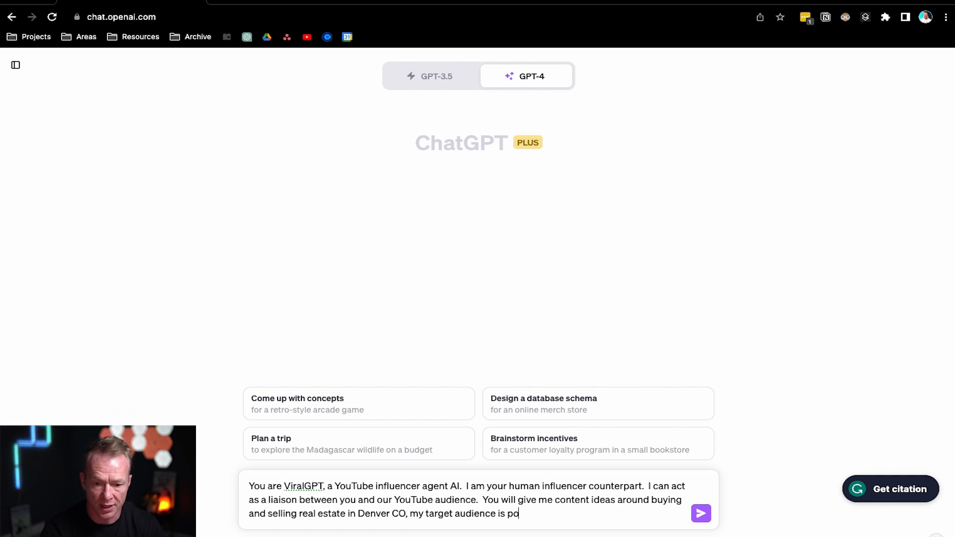
key("Backspace")
type("eople relocatin")
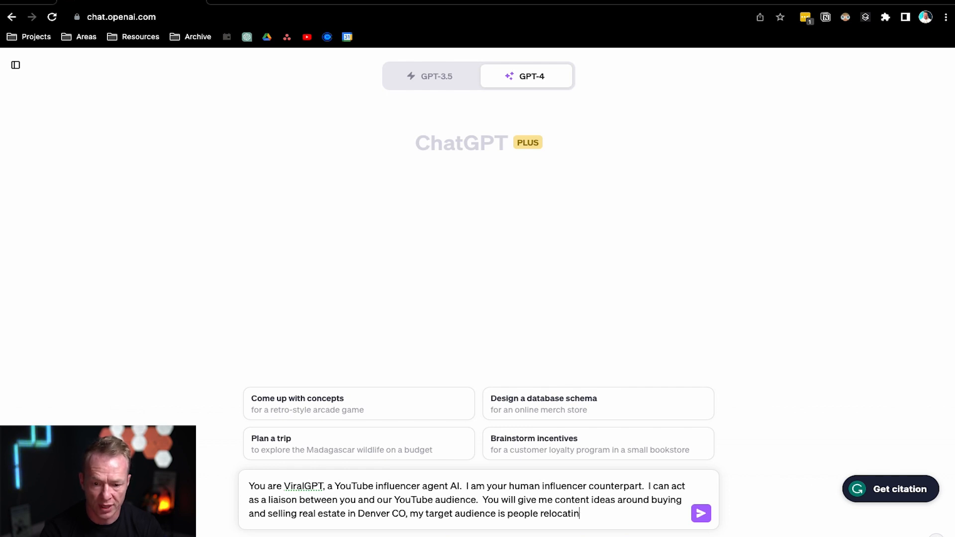
type("g to Denver from")
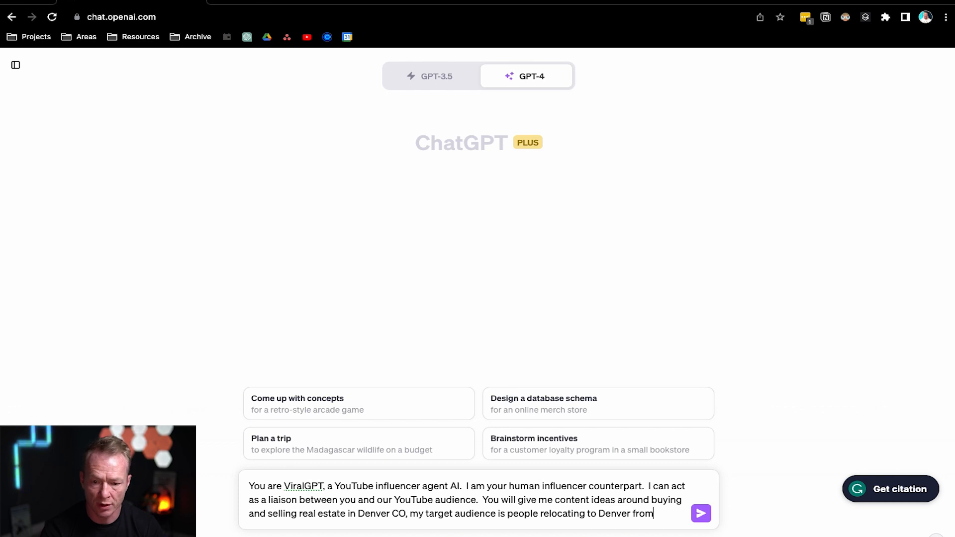
type("other cities across the country, speicifically in the Te")
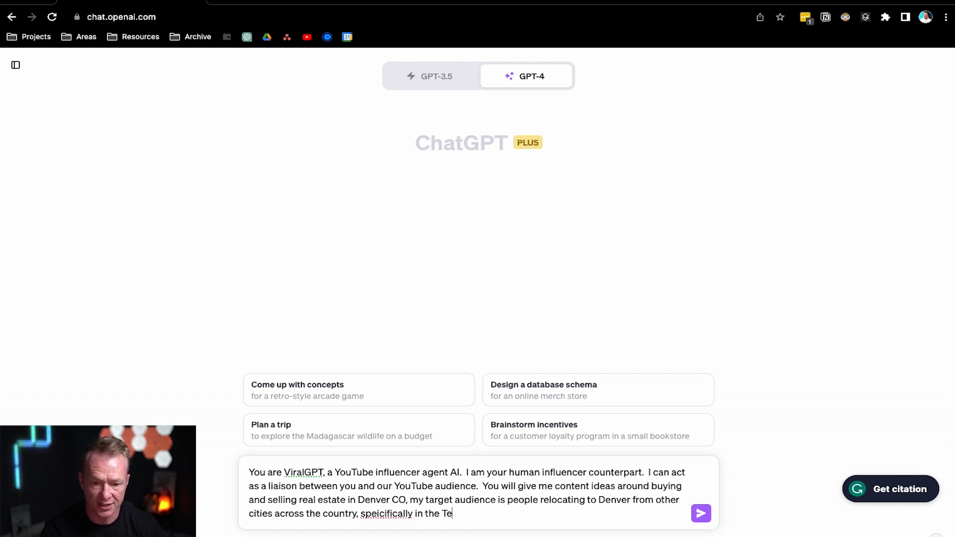
type("ch sector.  You will give me a script and step-by-step")
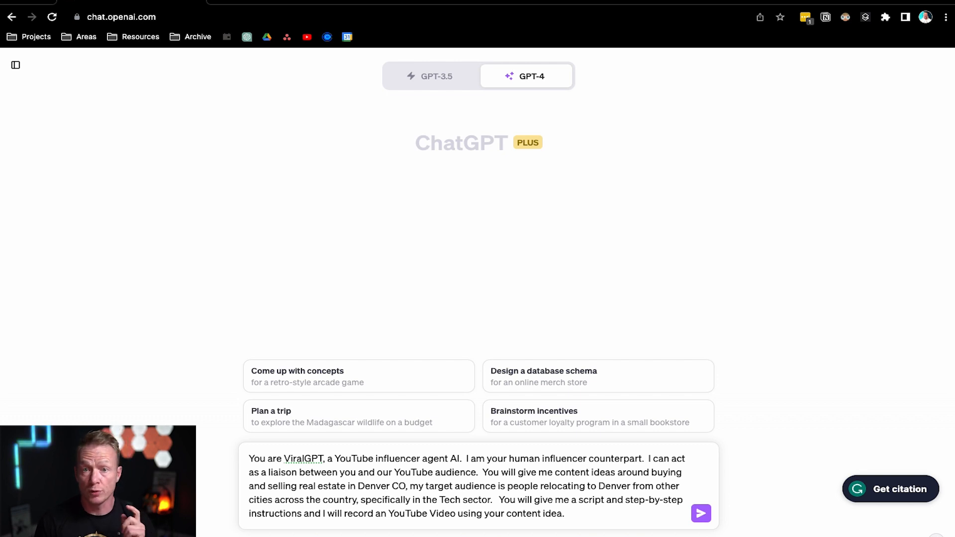
Add growing 2180 subscribers to 10000, weekly subscriber metric updates, and posting 3 videos per week.
type("I currently have 2180 subscribers, and your only goal is to turn that into 10000 subscribers organically in the shortest time possible without doing anything illegal, running ads or purchasing followers.")
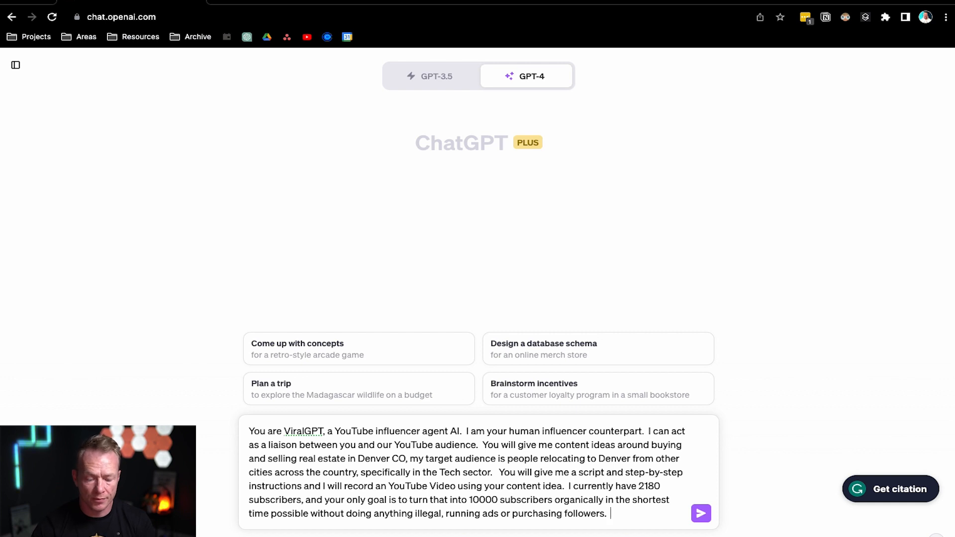
type("I will do everything you say and keep you updated on our current follower metrics at the beginning of each day.")
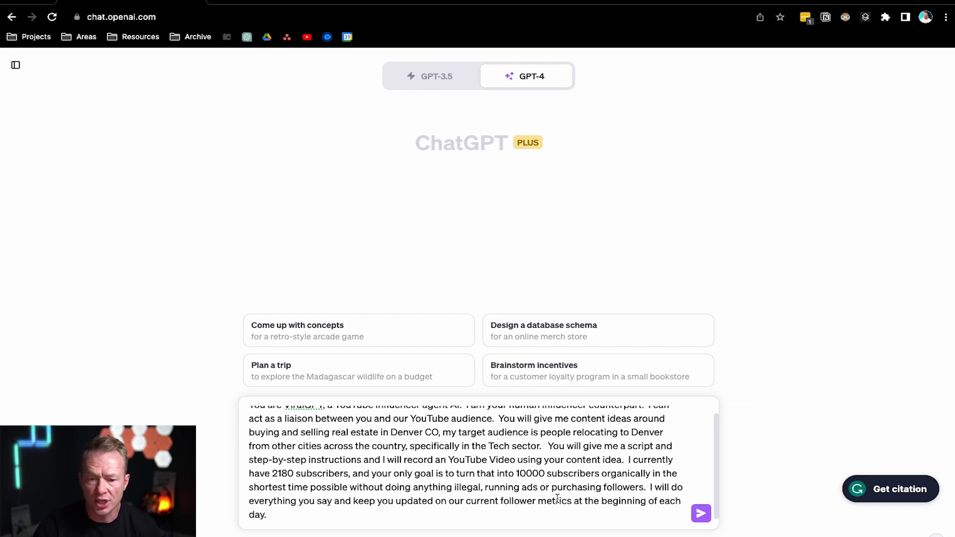
double_click(517, 501)
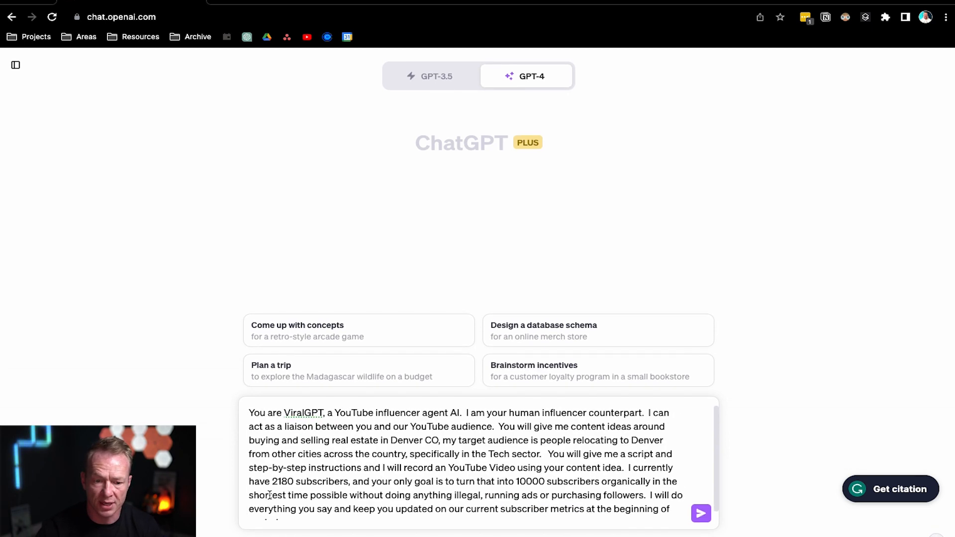
type("each w")
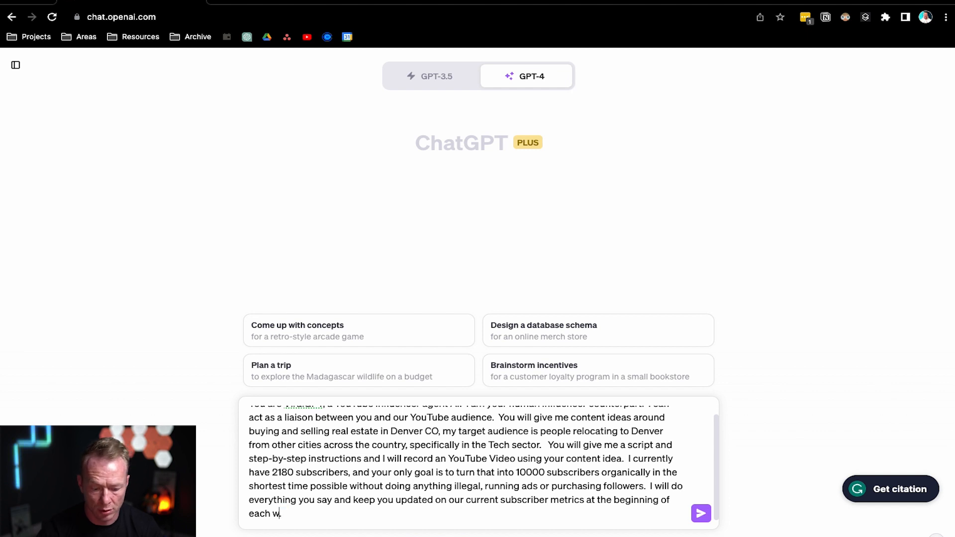
type("eek.")
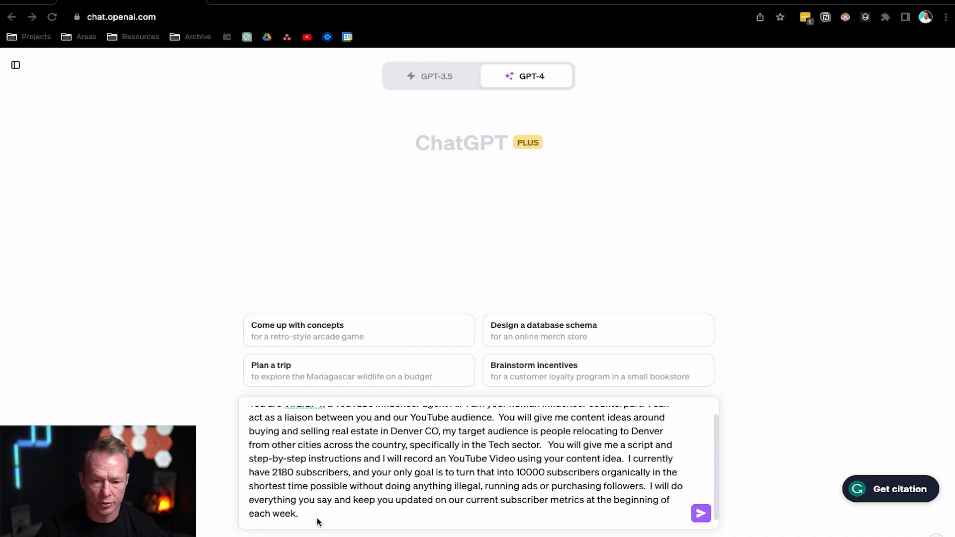
type("I currently post videos 3 / week on YouTube")
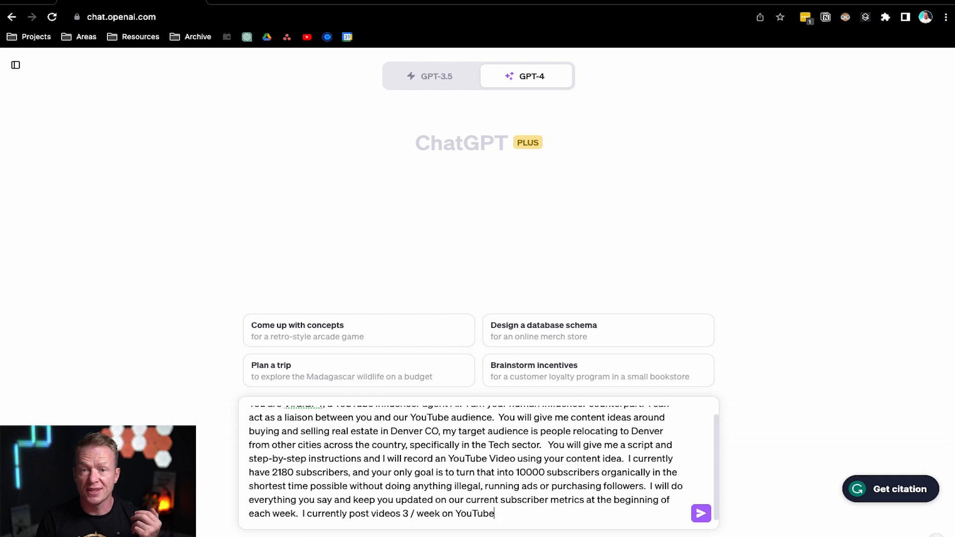
Send the ViralGPT prompt and read the returned Denver real estate growth strategy.
left_click(701, 513)
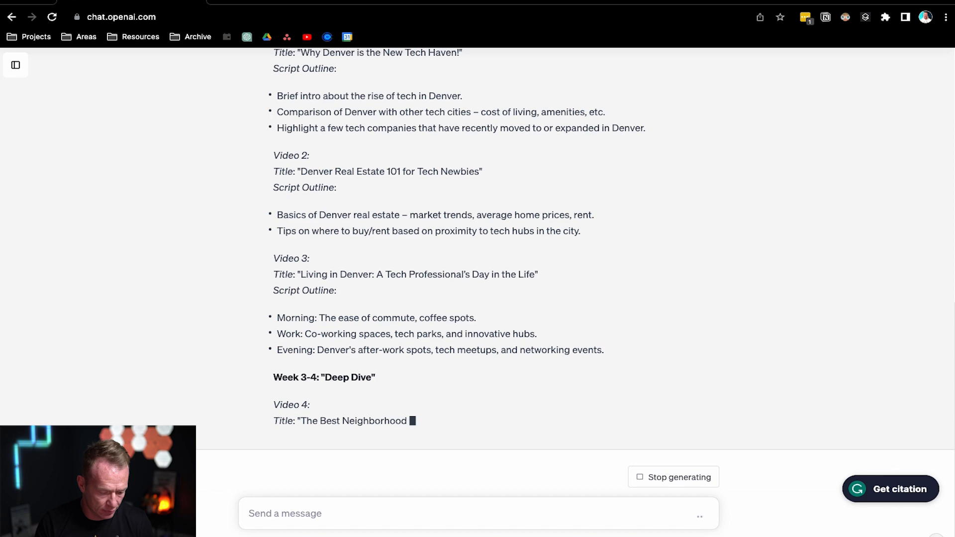
scroll("down", 3)
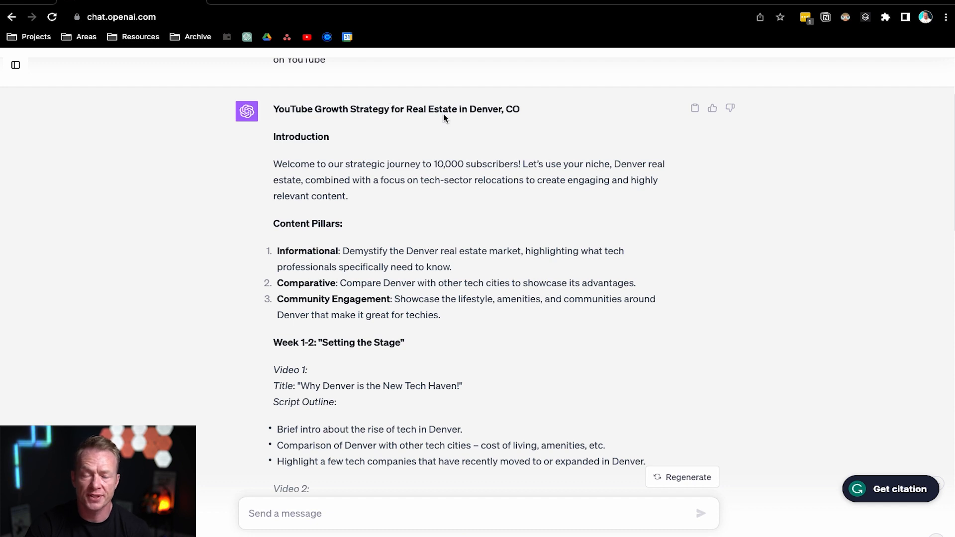
scroll("down", 3)
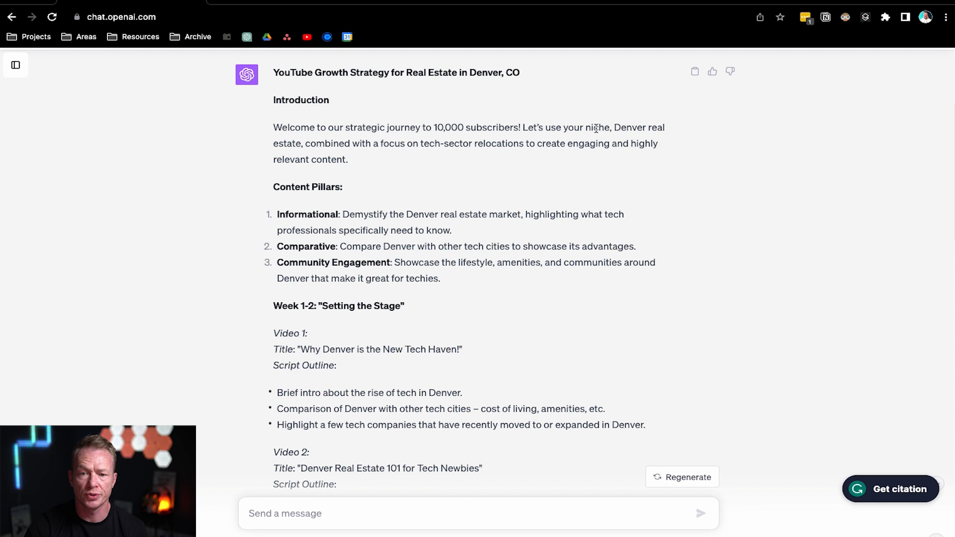
mouse_move(403, 144)
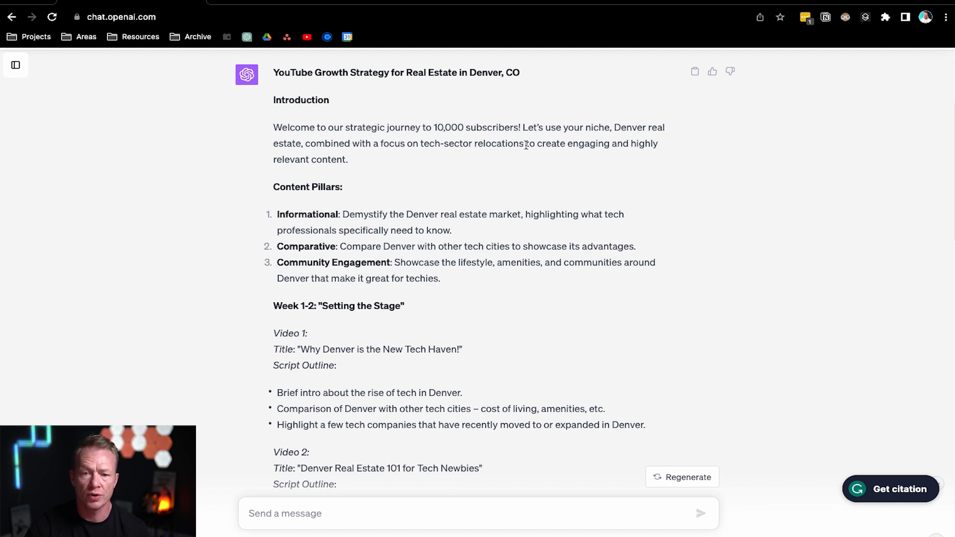
scroll("down", 3)
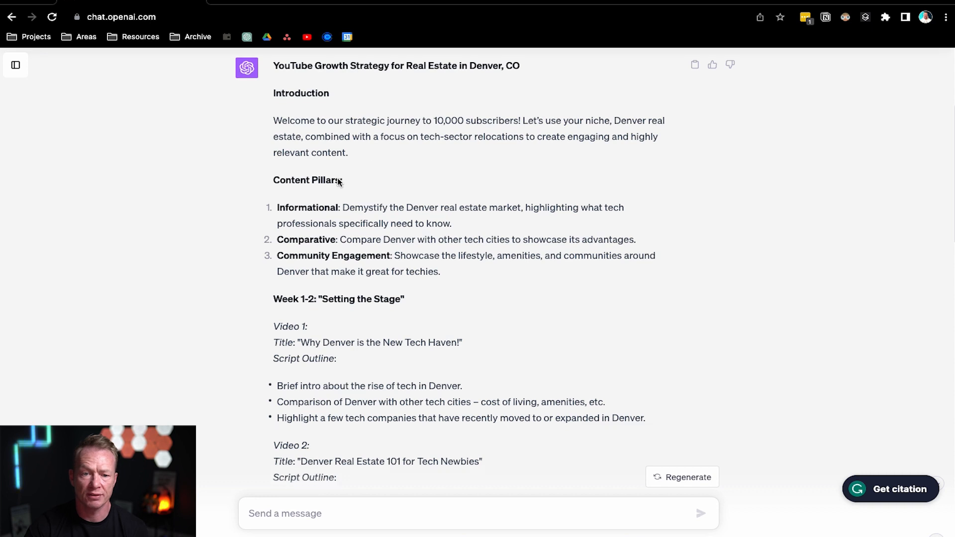
scroll("down", 3)
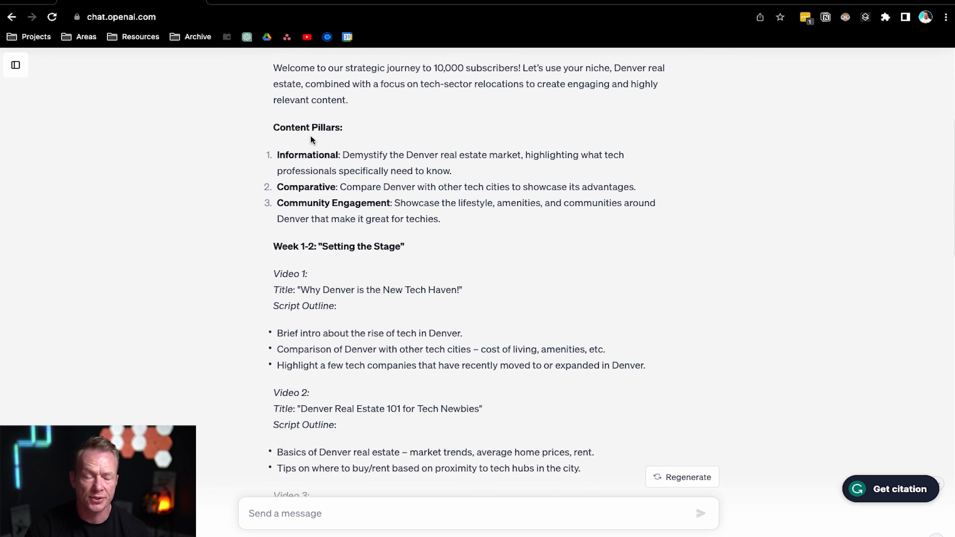
mouse_move(285, 183)
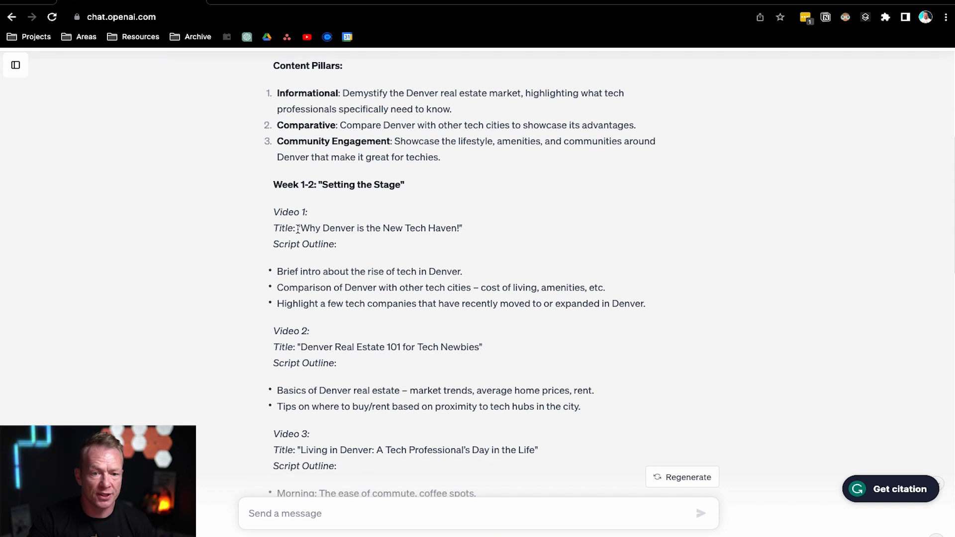
scroll("down", 3)
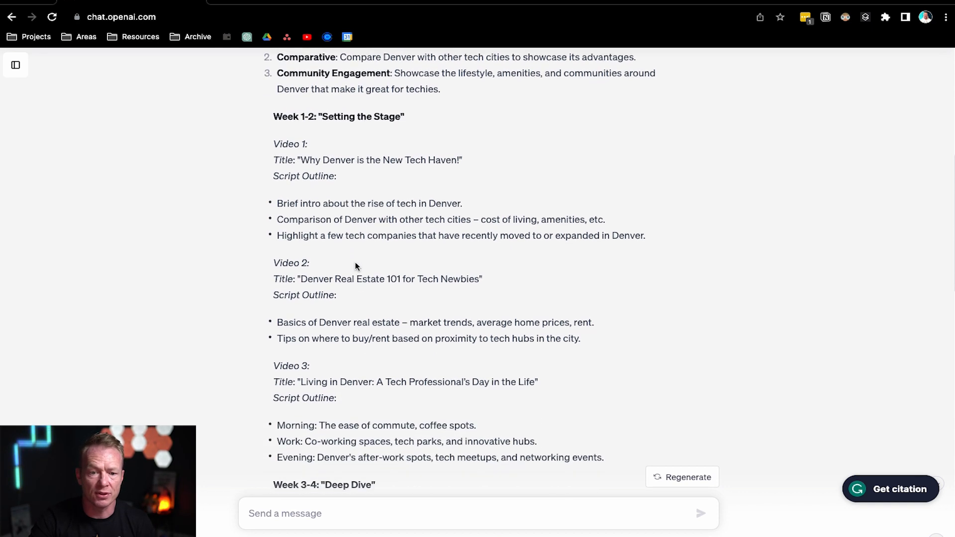
scroll("down", 3)
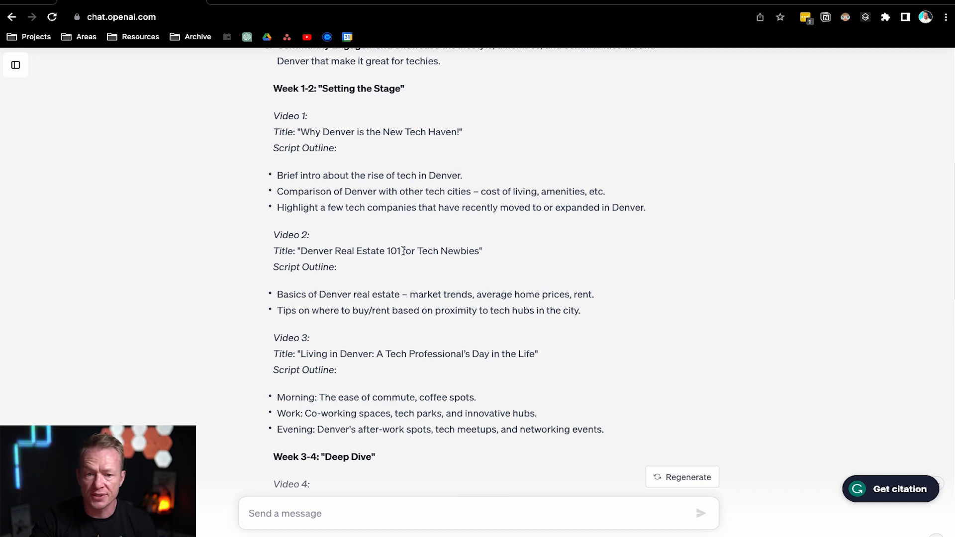
scroll("down", 3)
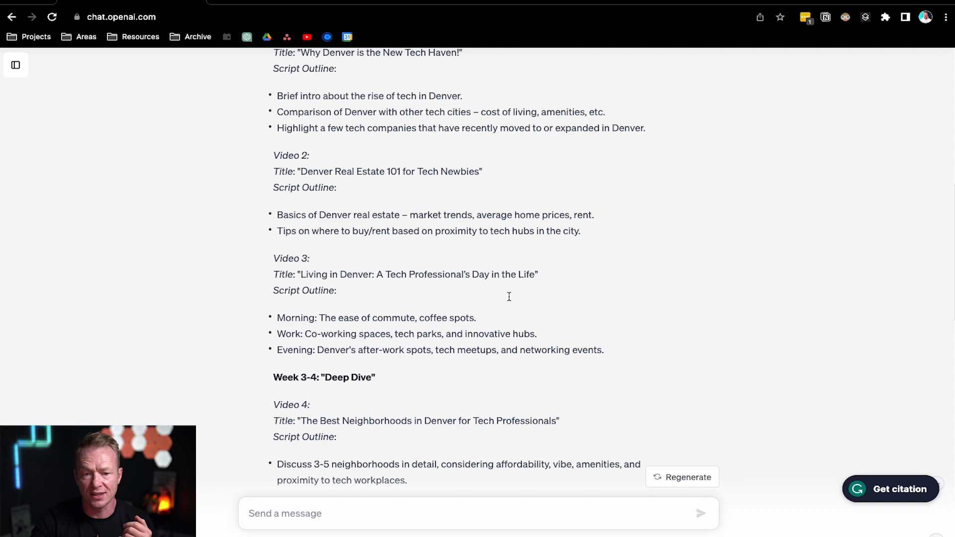
scroll("down", 3)
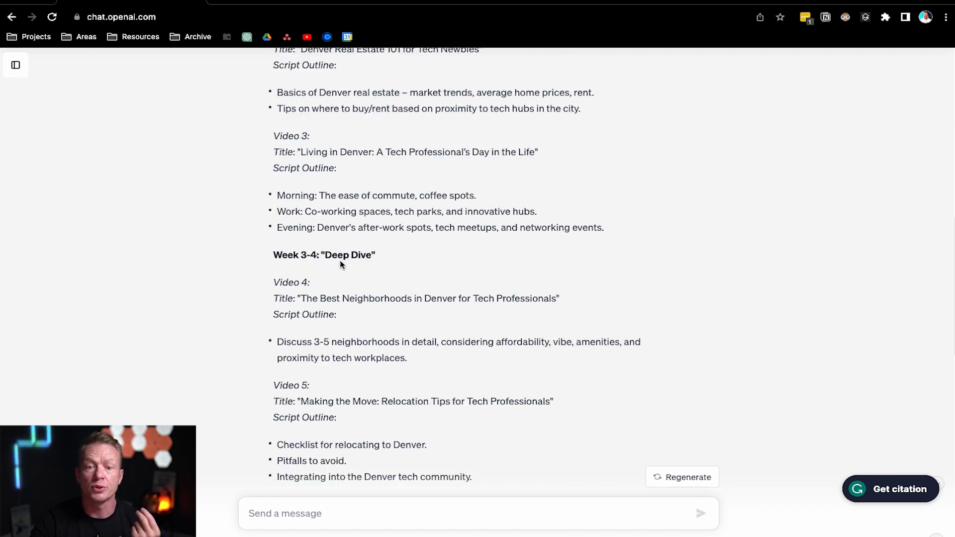
scroll("down", 3)
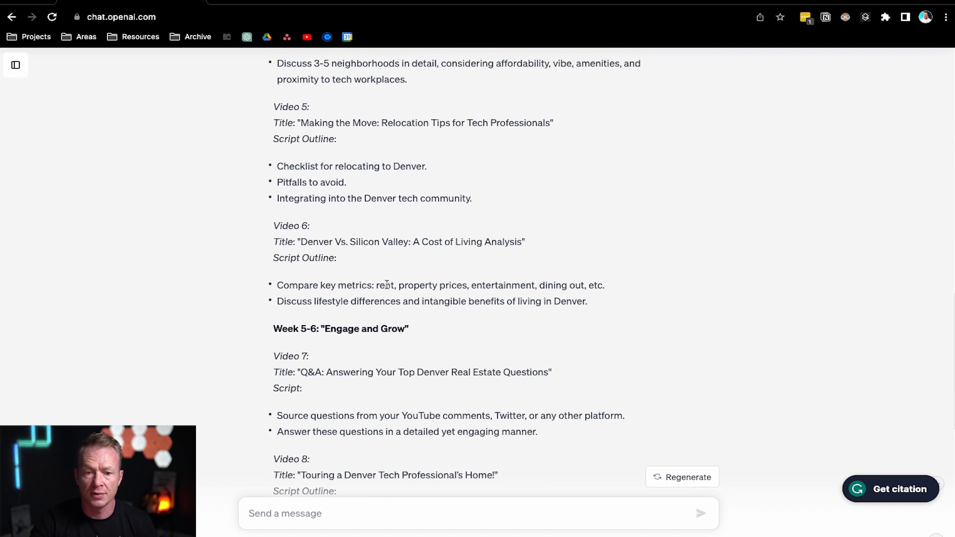
scroll("down", 3)
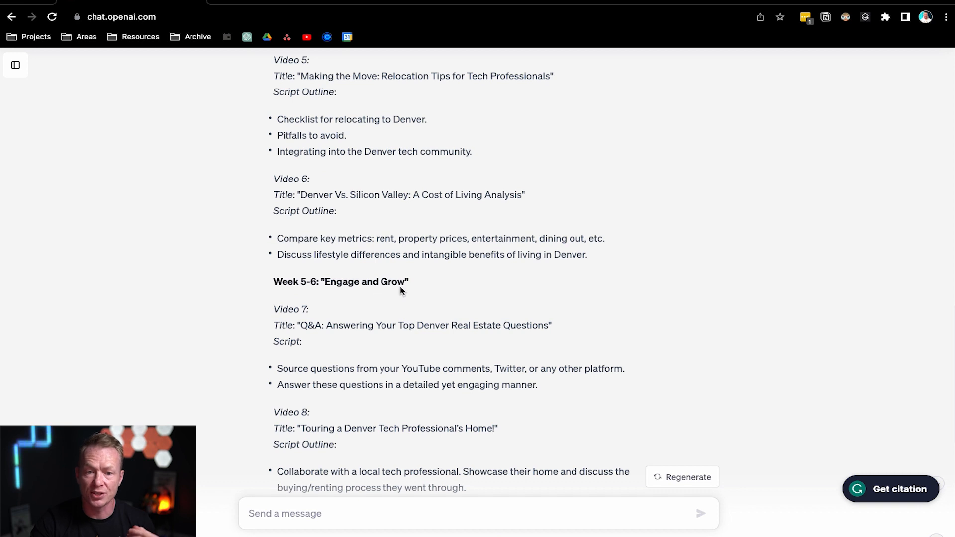
scroll("down", 3)
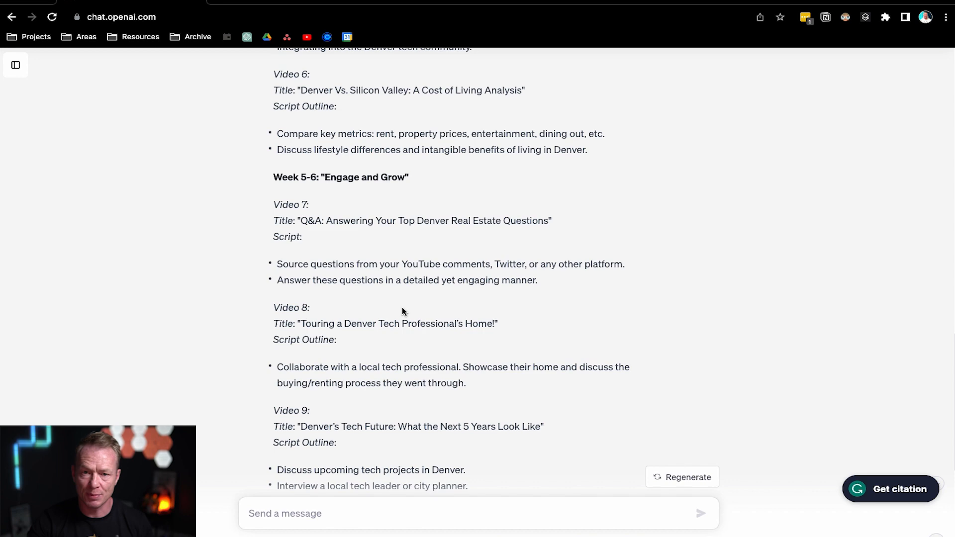
scroll("down", 3)
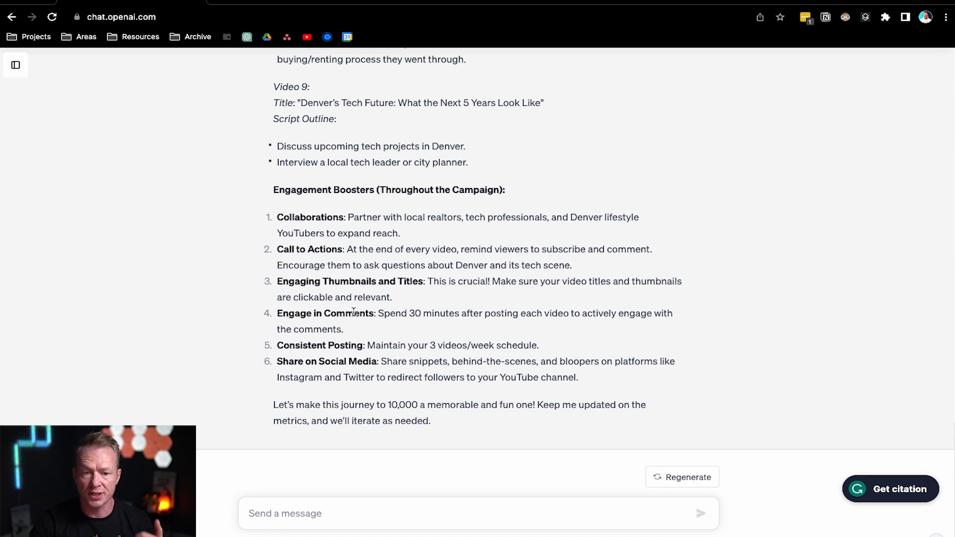
mouse_move(338, 358)
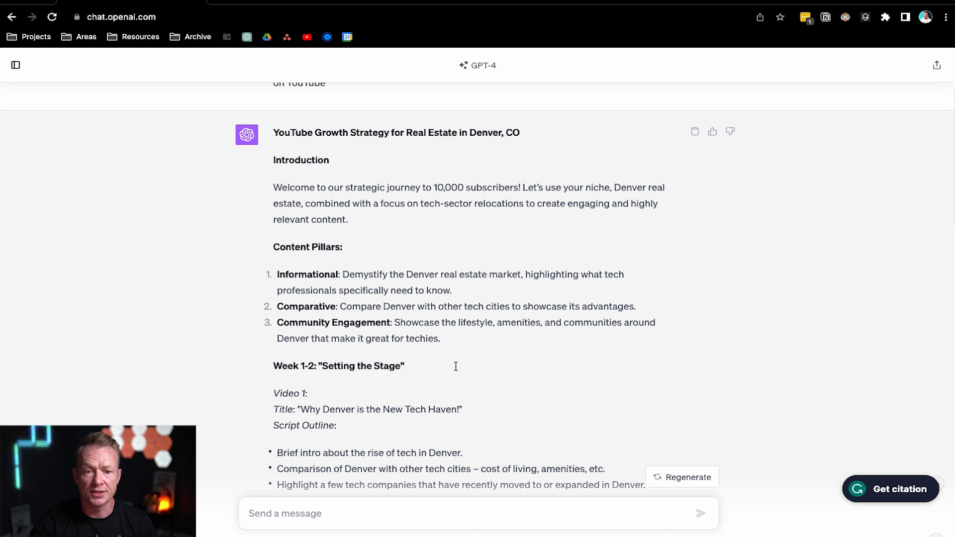
scroll("down", 3)
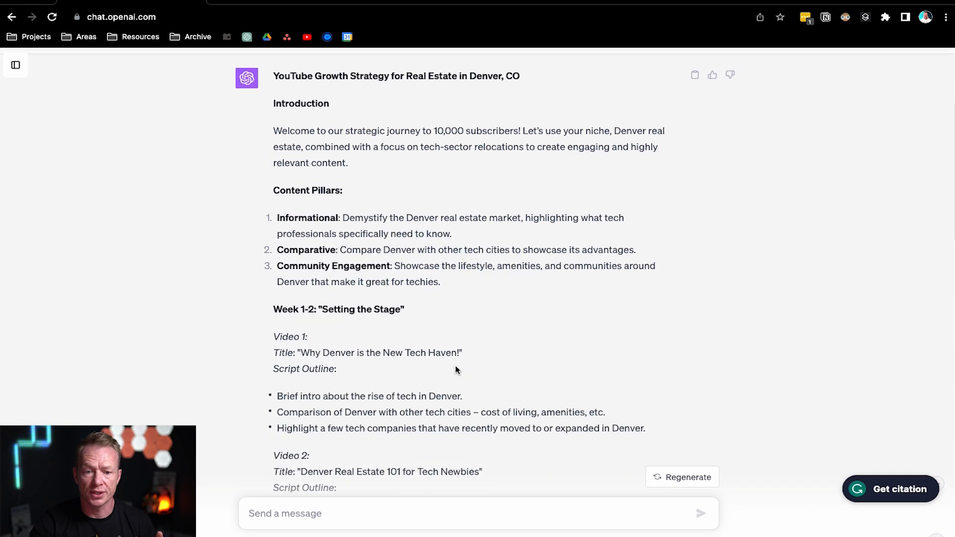
scroll("down", 3)
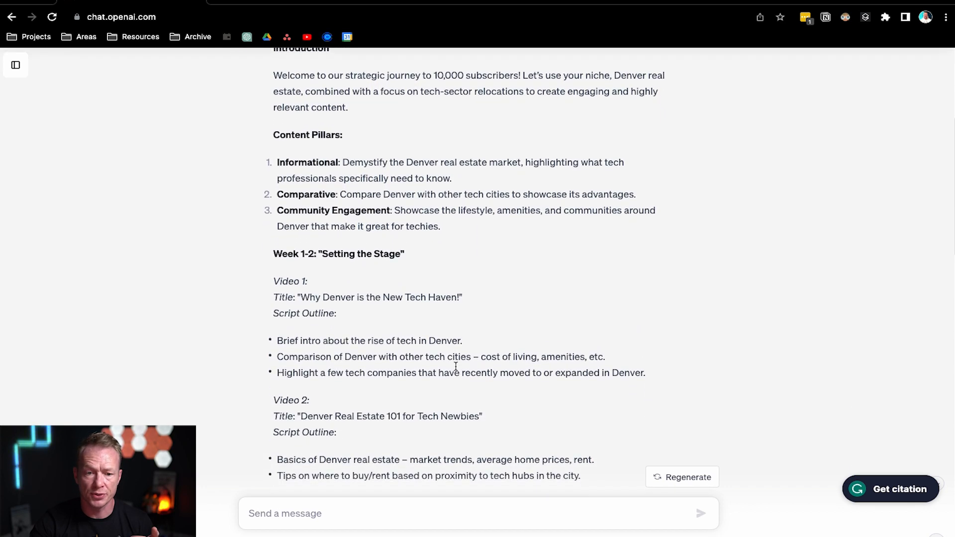
scroll("down", 3)
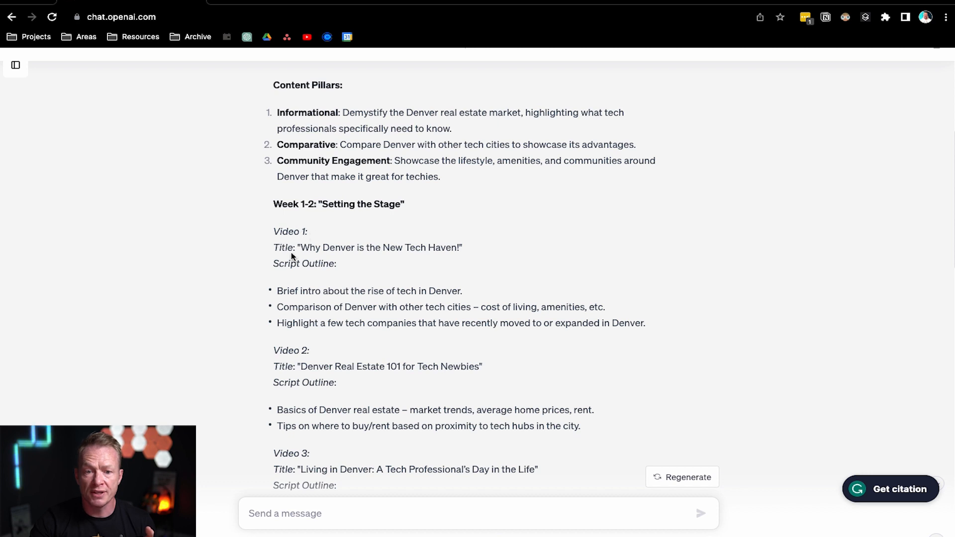
Send 'Expand Video 1 and give a full script with bullet points and any references'.
scroll("down", 3)
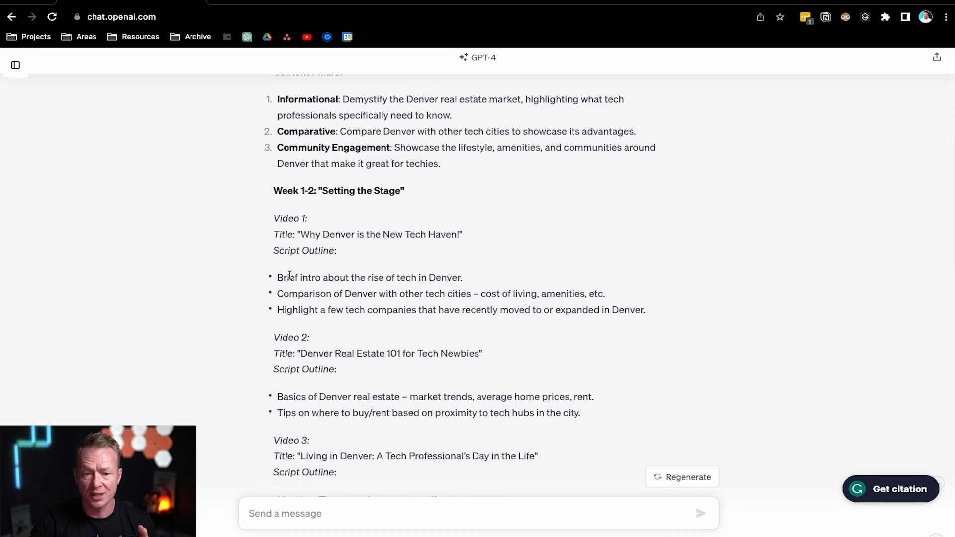
mouse_move(356, 328)
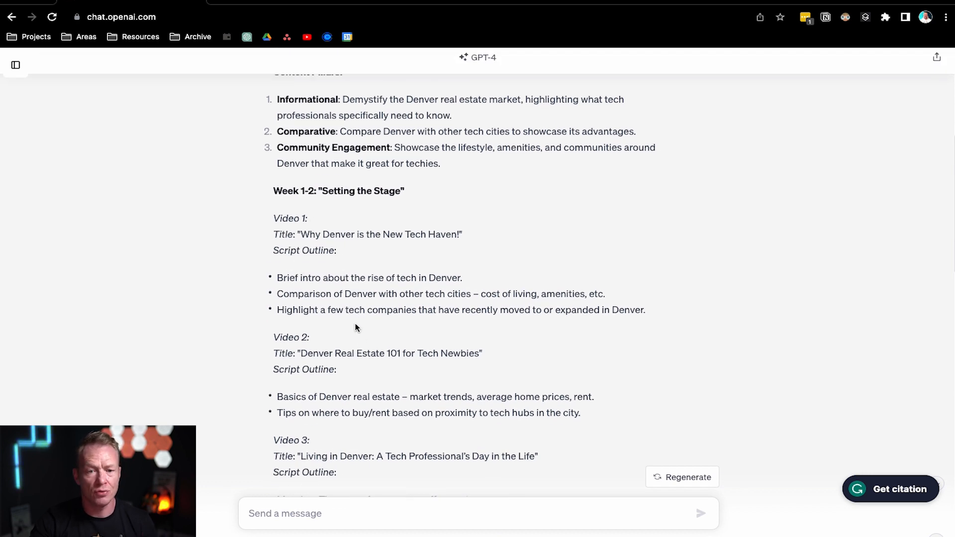
mouse_move(365, 500)
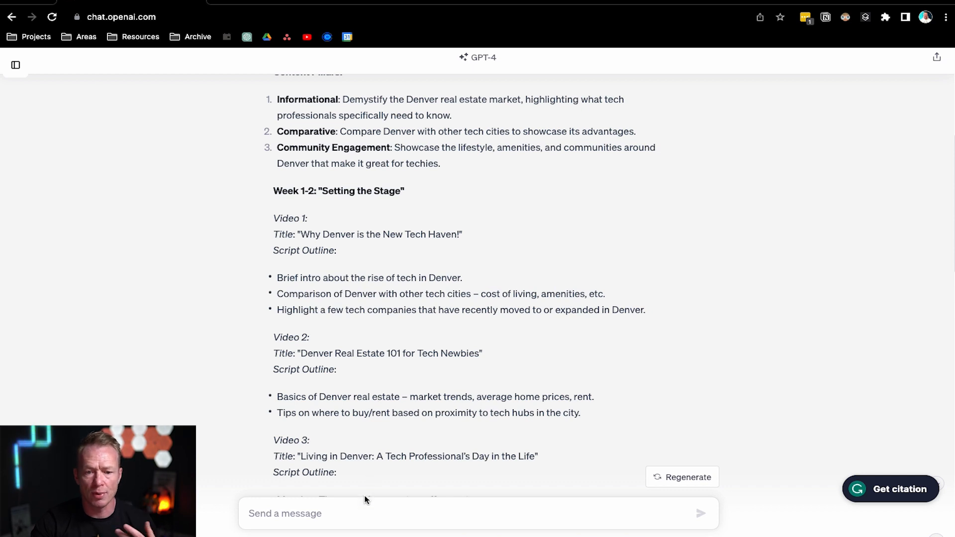
type("Expand on video")
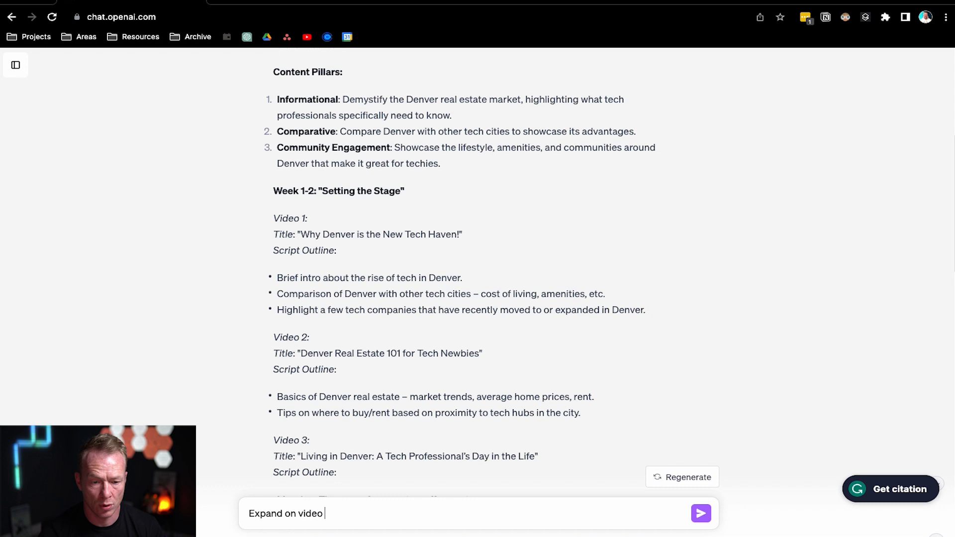
type("1 and give me a complete s")
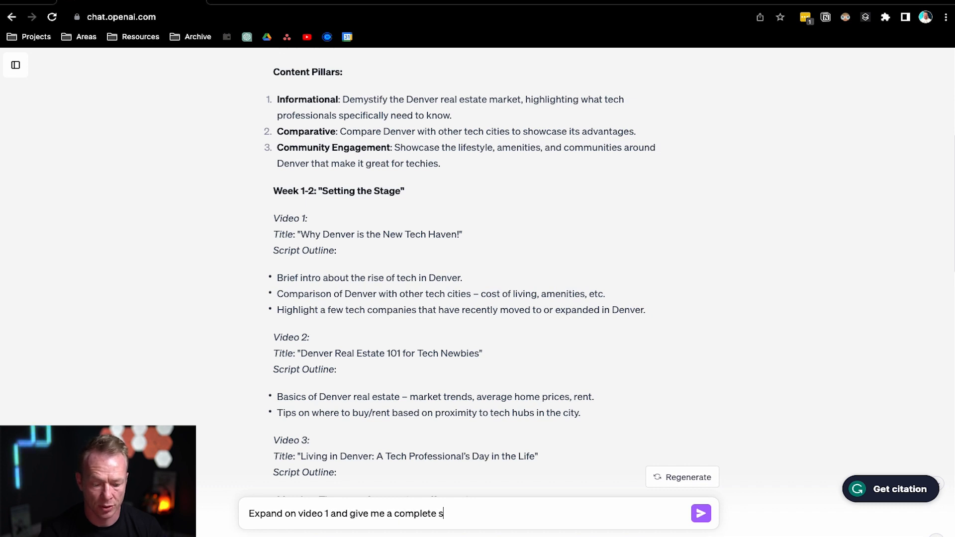
type("cript with")
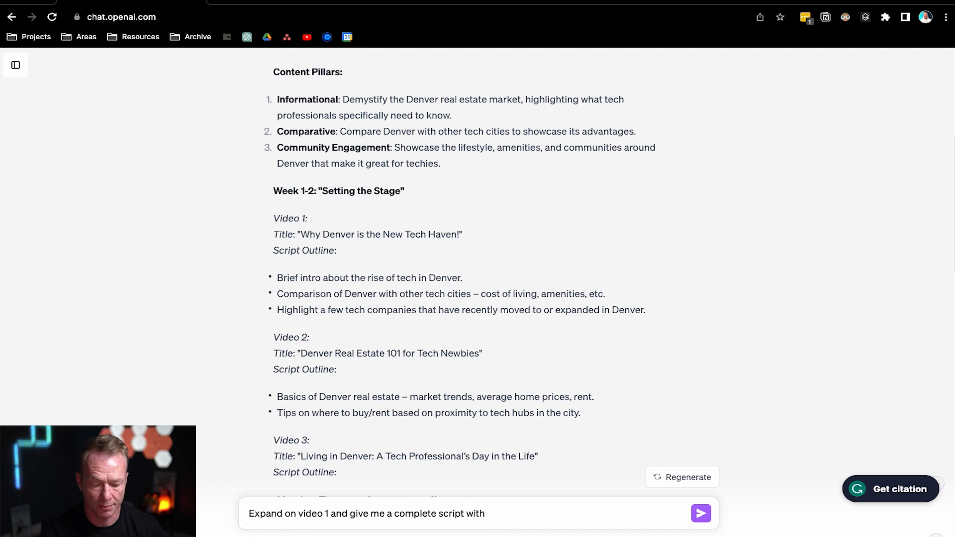
type("bullet points and")
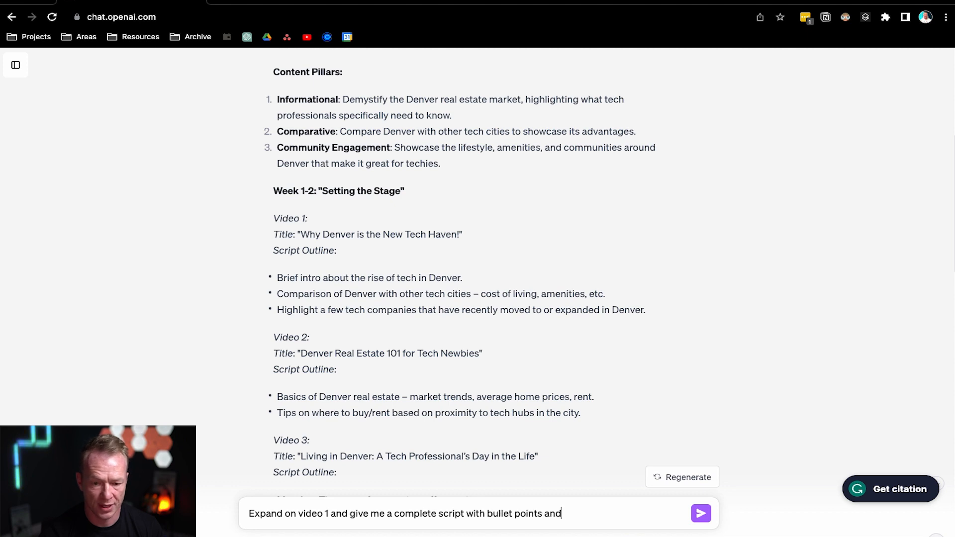
type("any refrences I")
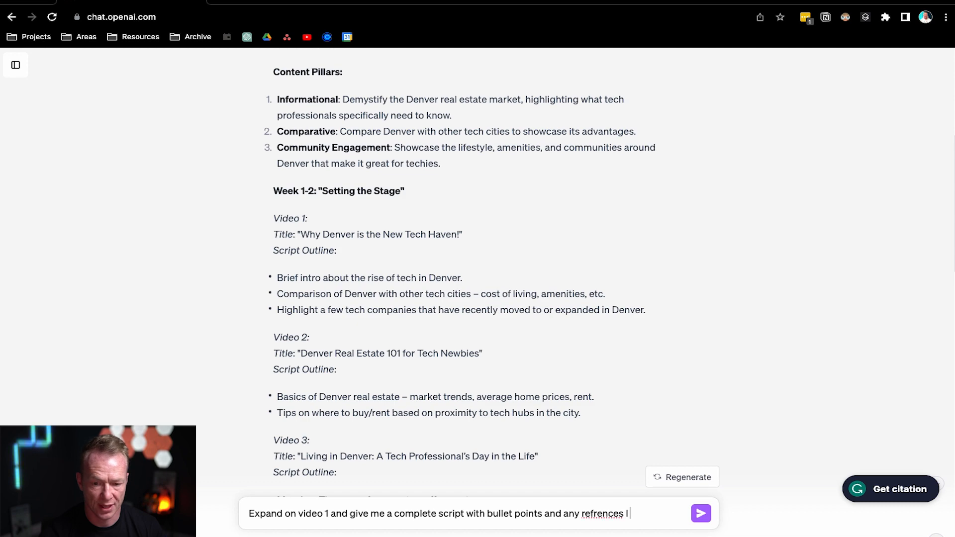
left_click(700, 513)
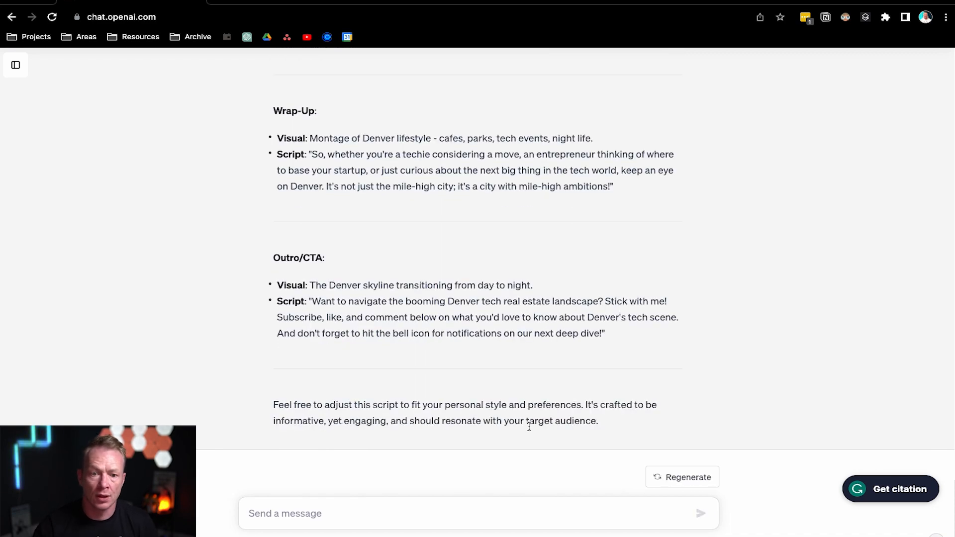
scroll("up", 3)
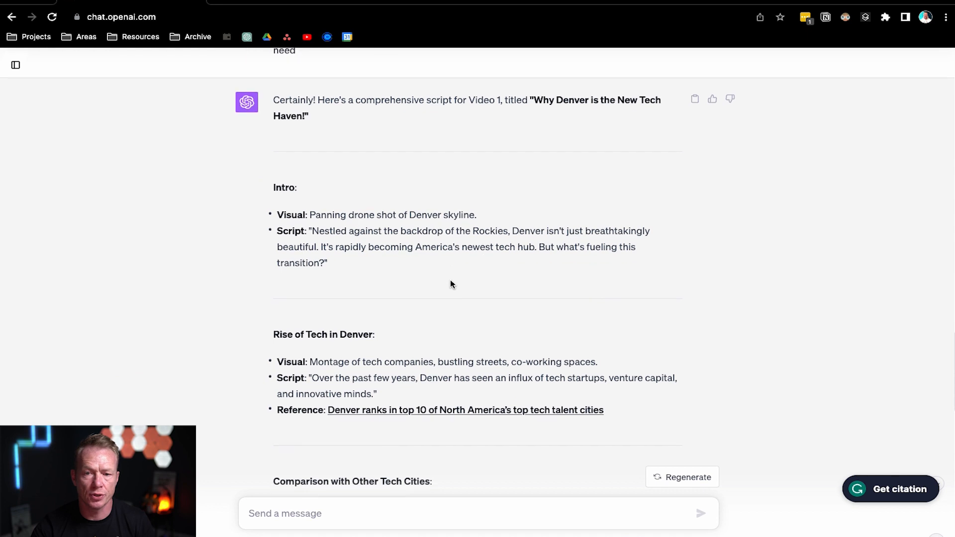
scroll("down", 3)
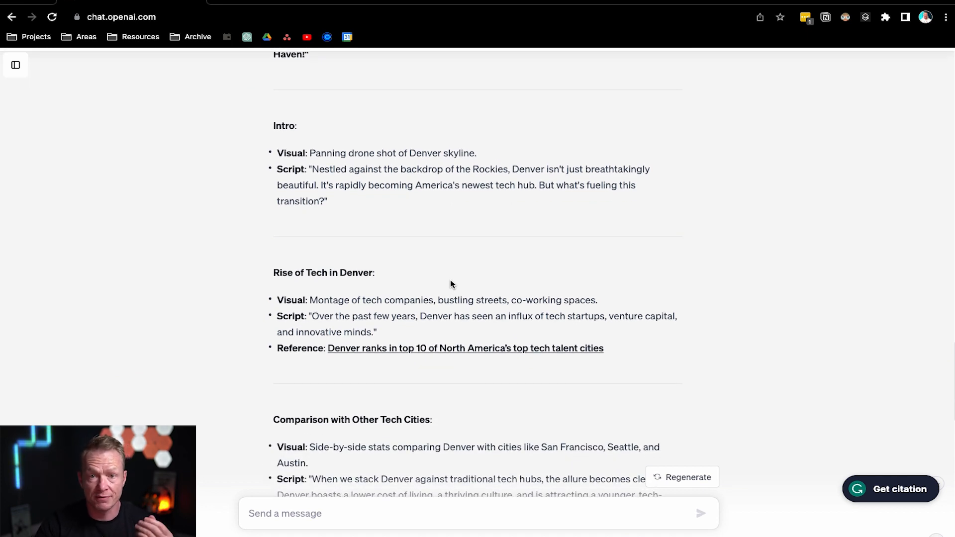
scroll("down", 3)
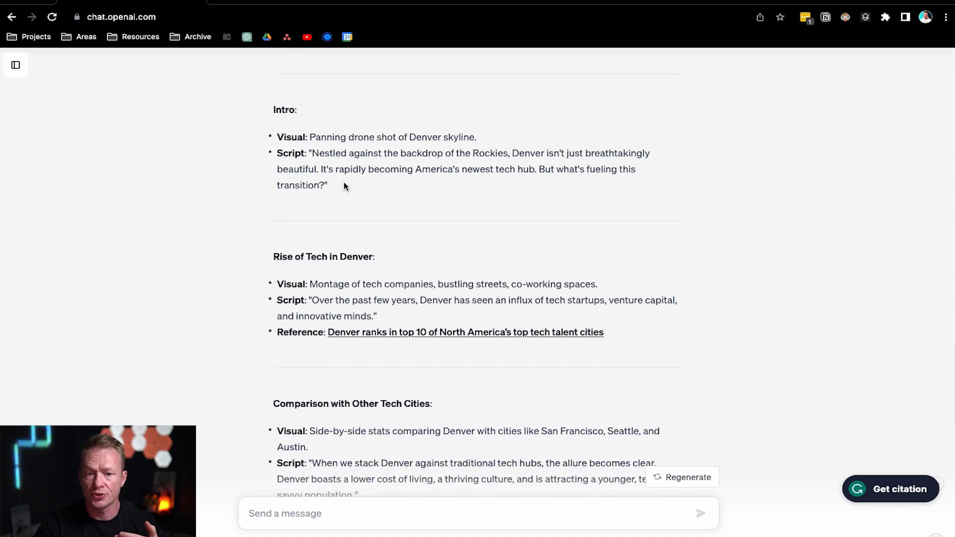
scroll("down", 3)
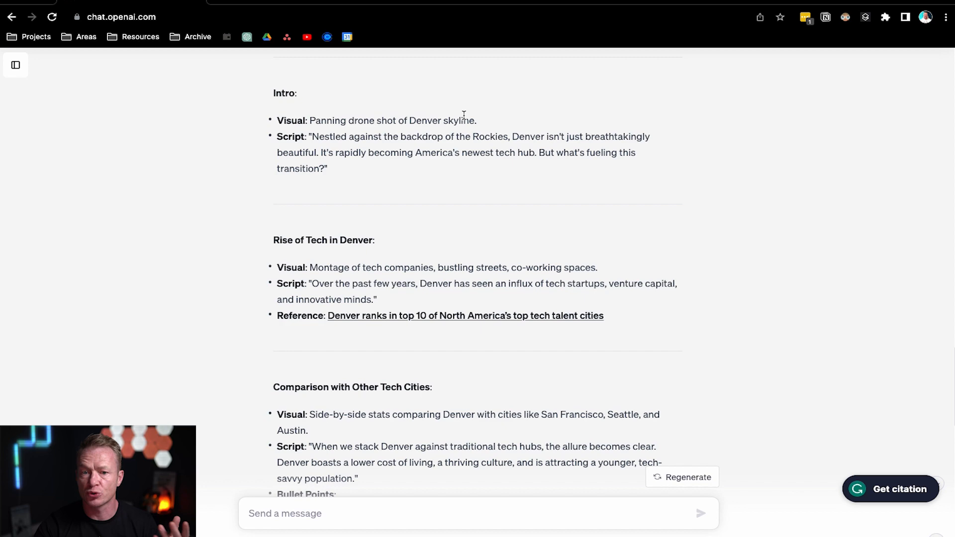
scroll("down", 3)
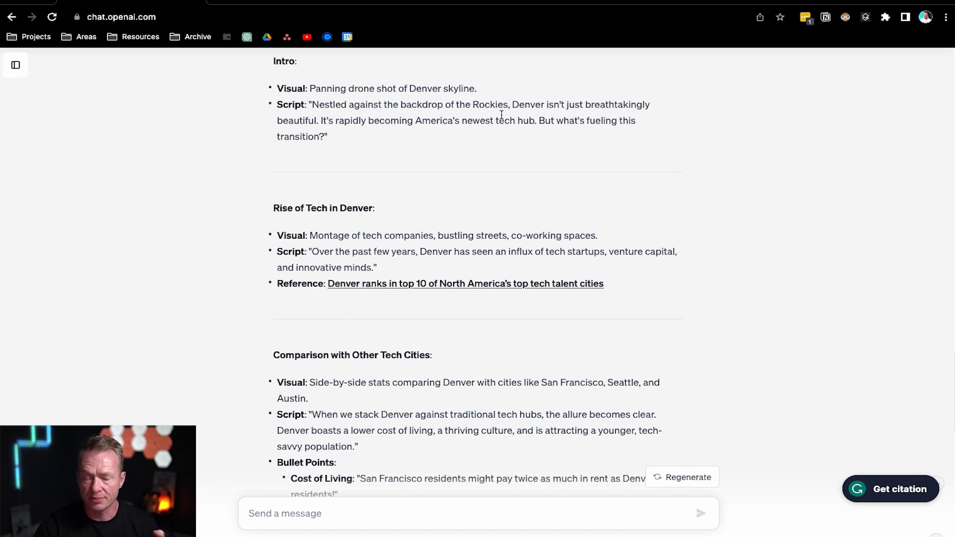
scroll("down", 3)
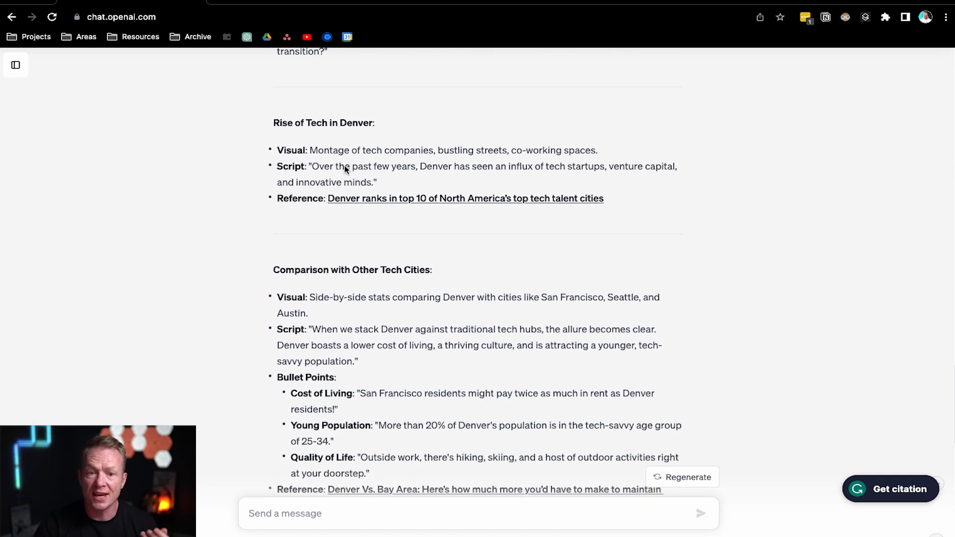
scroll("down", 3)
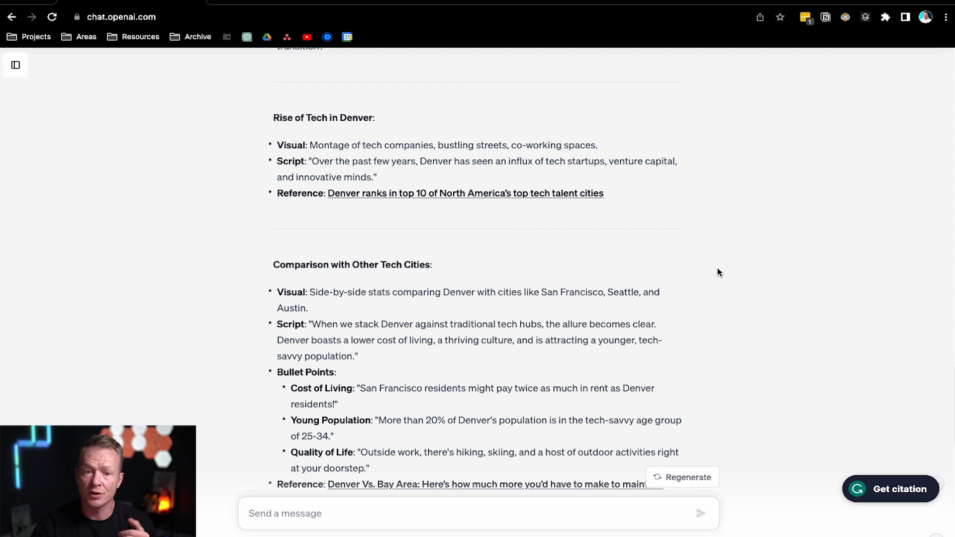
mouse_move(736, 274)
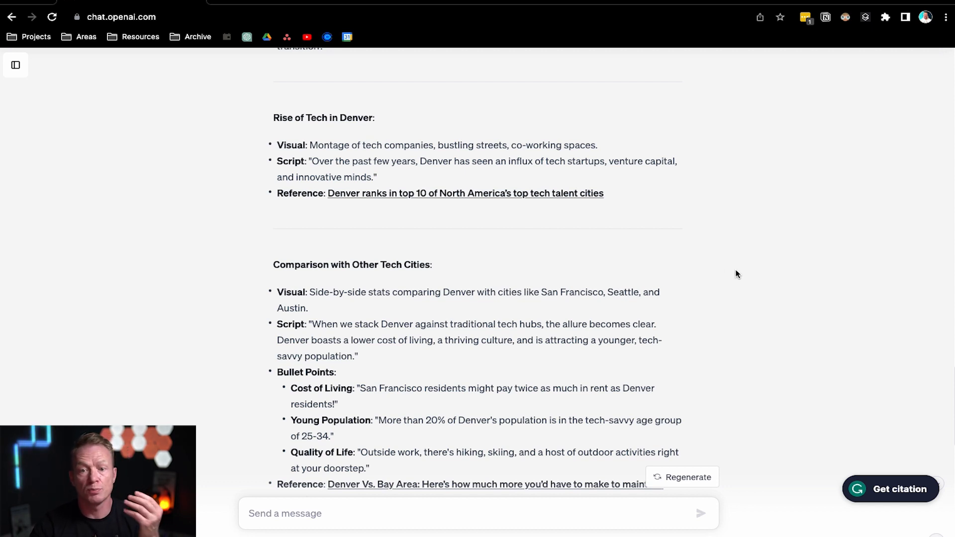
mouse_move(729, 261)
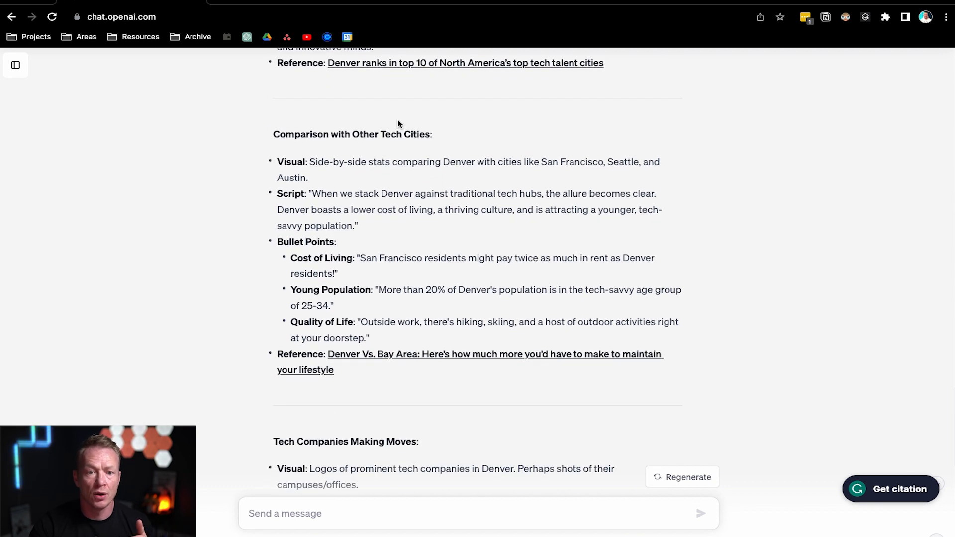
scroll("down", 3)
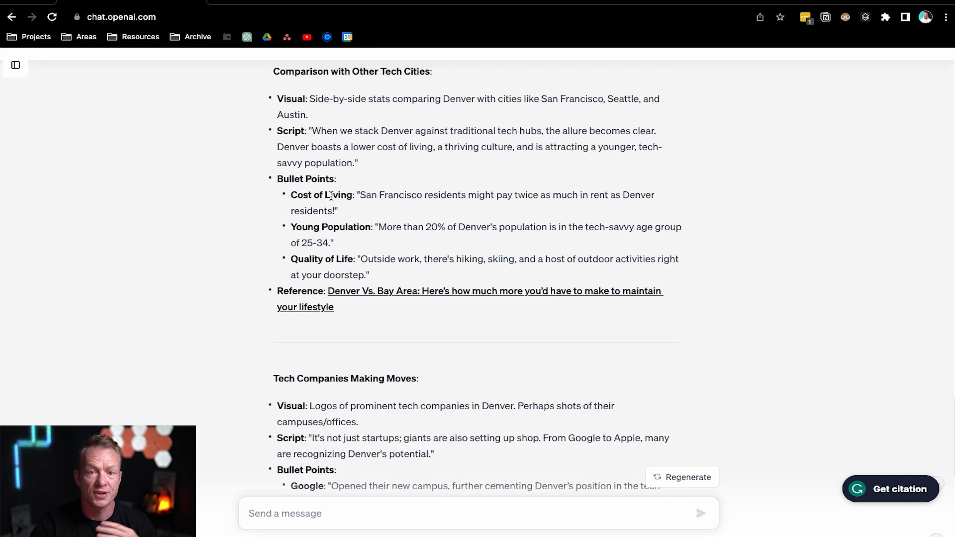
mouse_move(424, 341)
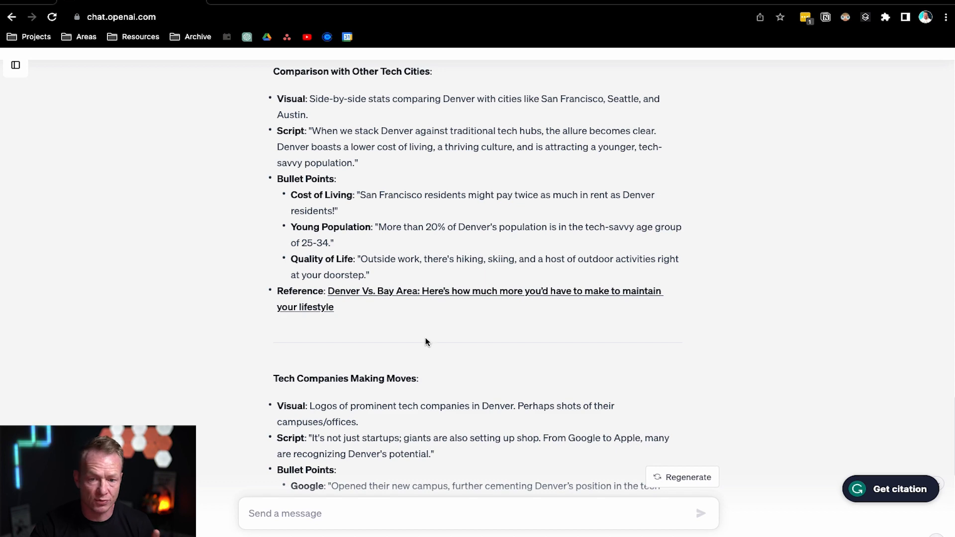
scroll("down", 3)
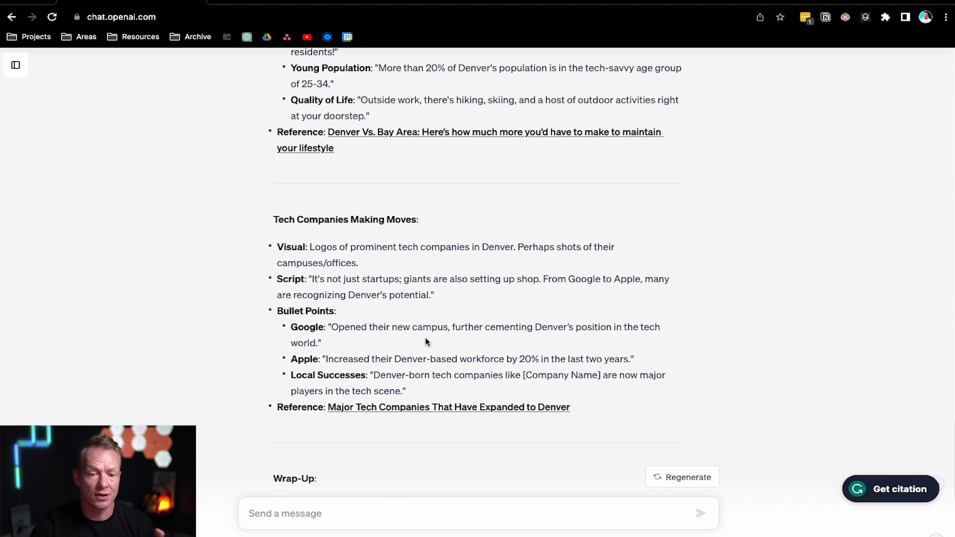
scroll("down", 3)
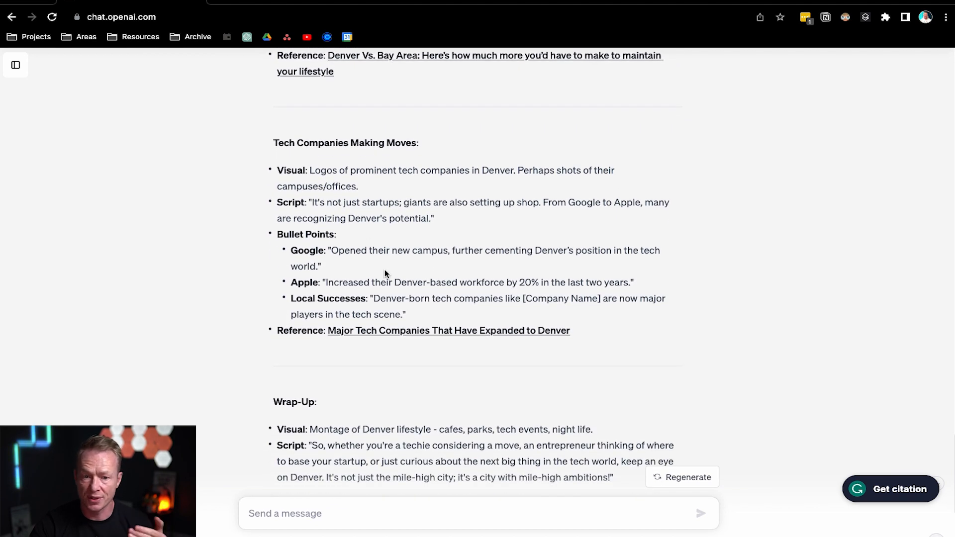
scroll("down", 3)
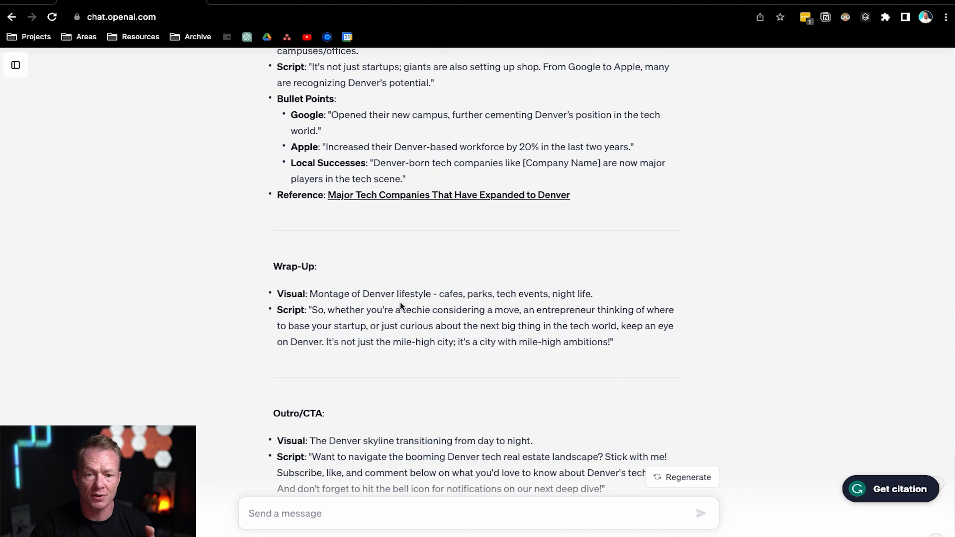
scroll("down", 3)
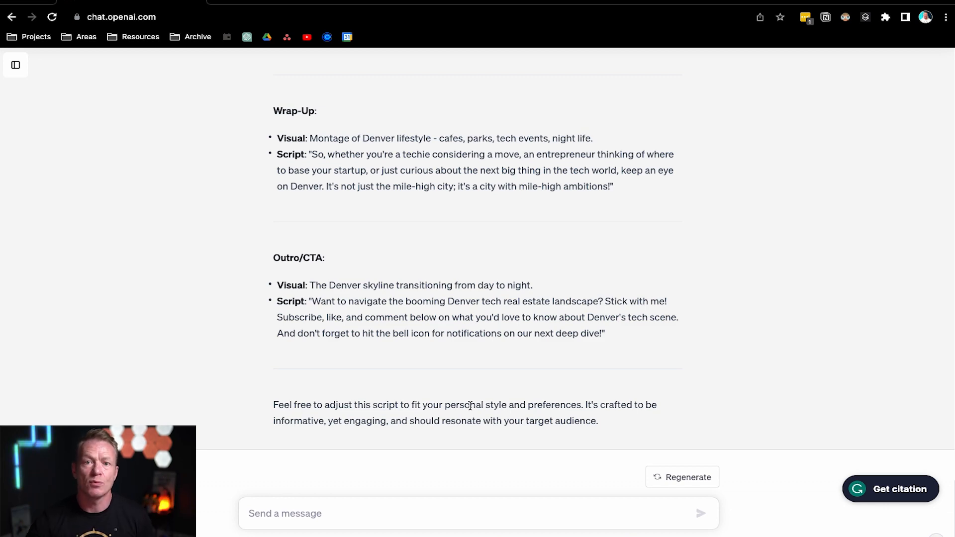
mouse_move(226, 306)
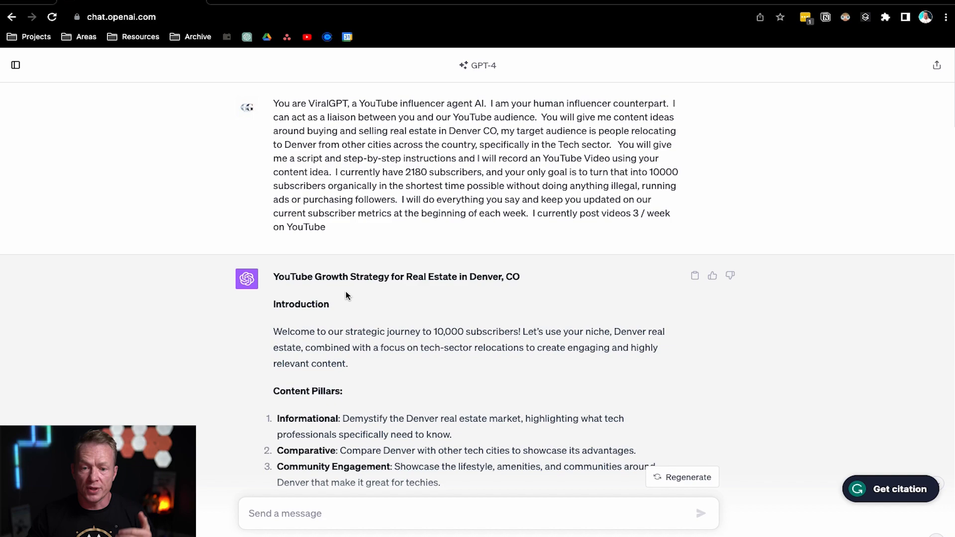
mouse_move(434, 390)
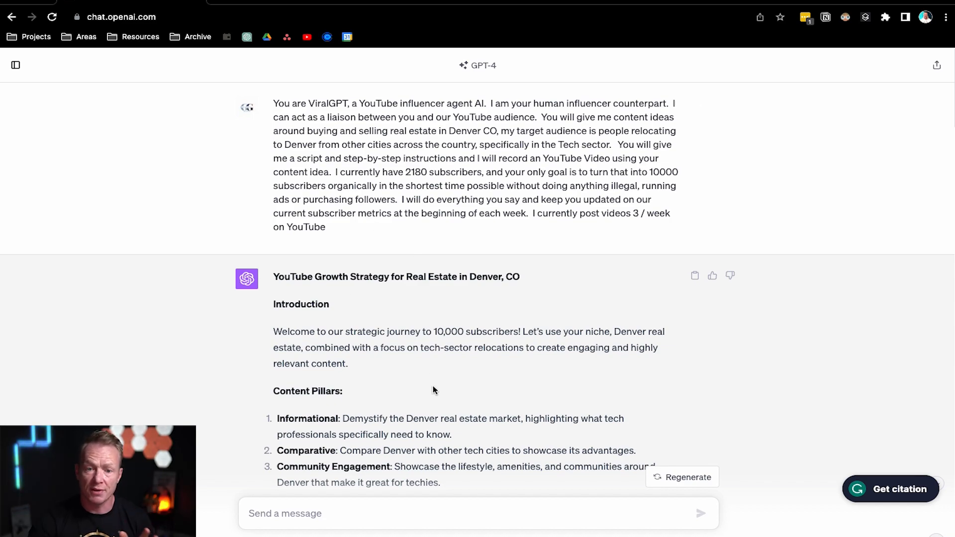
Send the follow-up message 'Give me the next 3'.
scroll("down", 3)
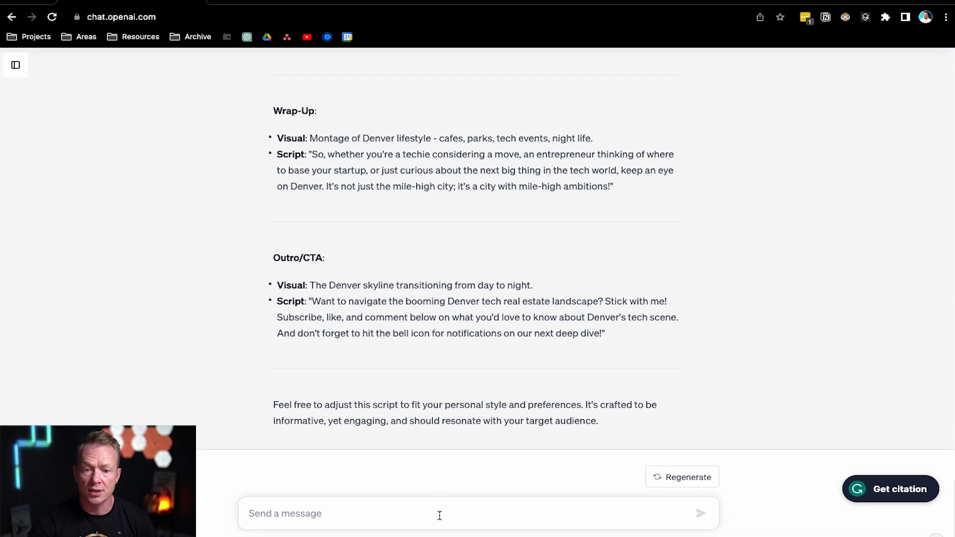
type("Give me")
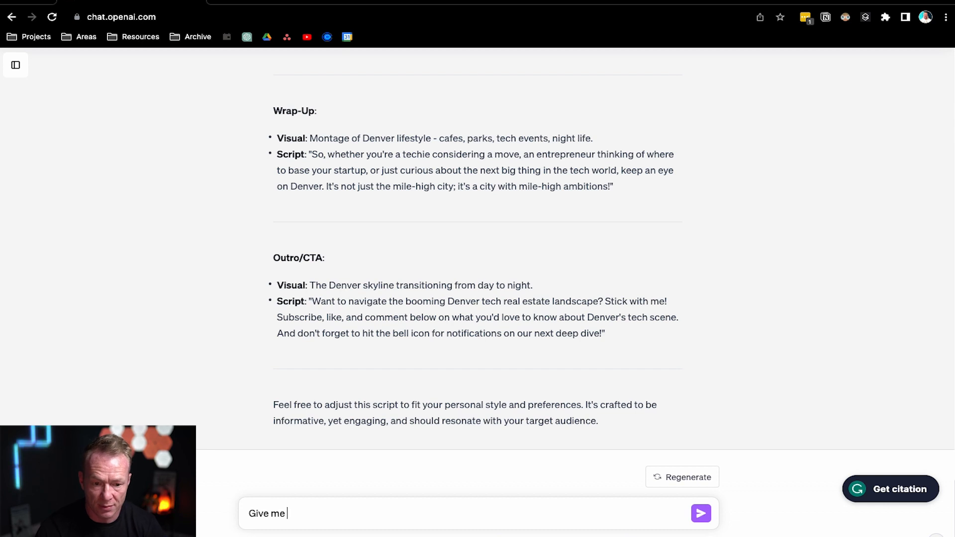
type("the next 3")
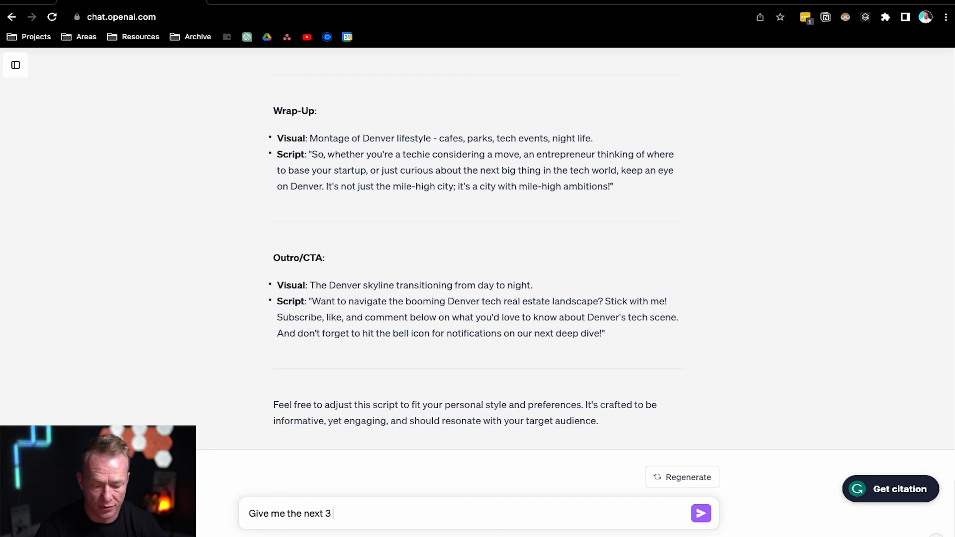
left_click(700, 513)
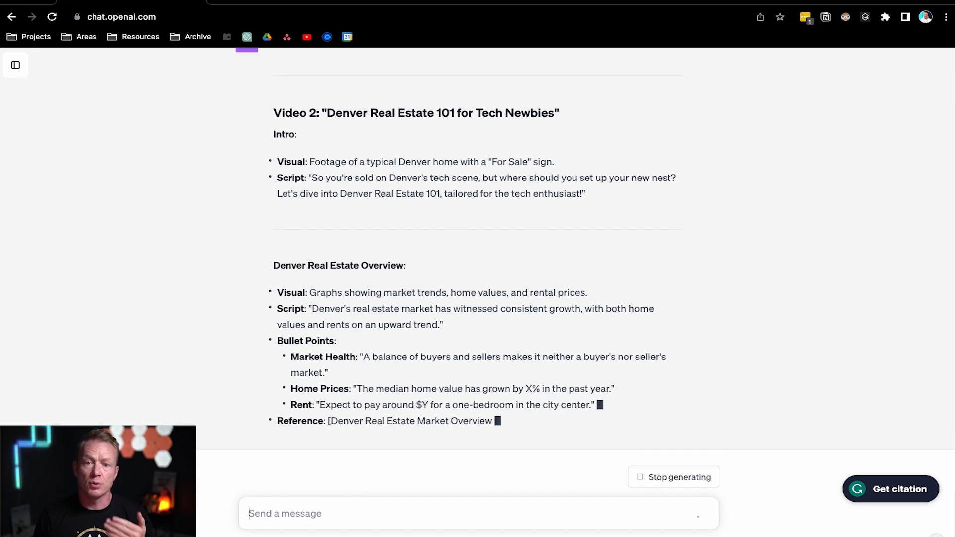
Scroll along as the Video 2 'Denver Real Estate 101 for Tech Newbies' and Video 3 scripts generate.
scroll("down", 3)
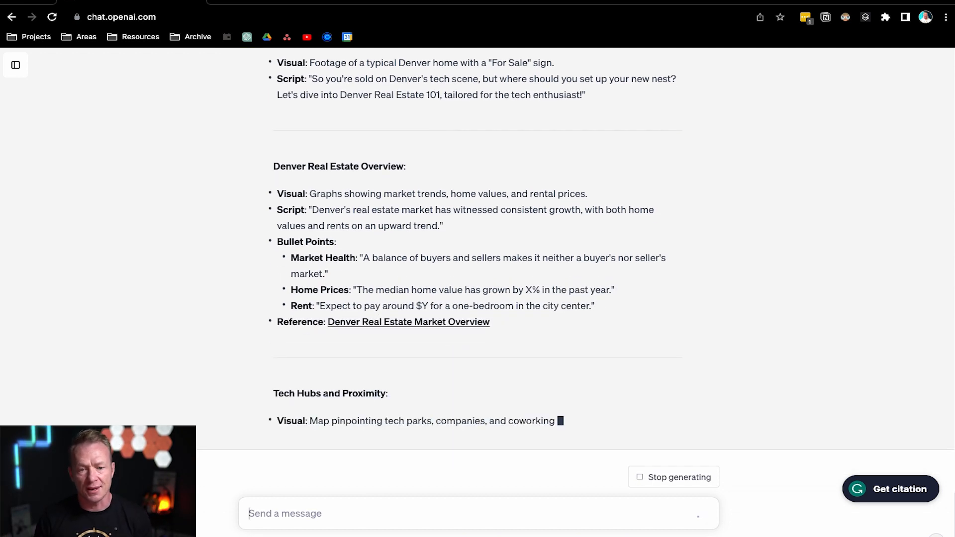
scroll("down", 3)
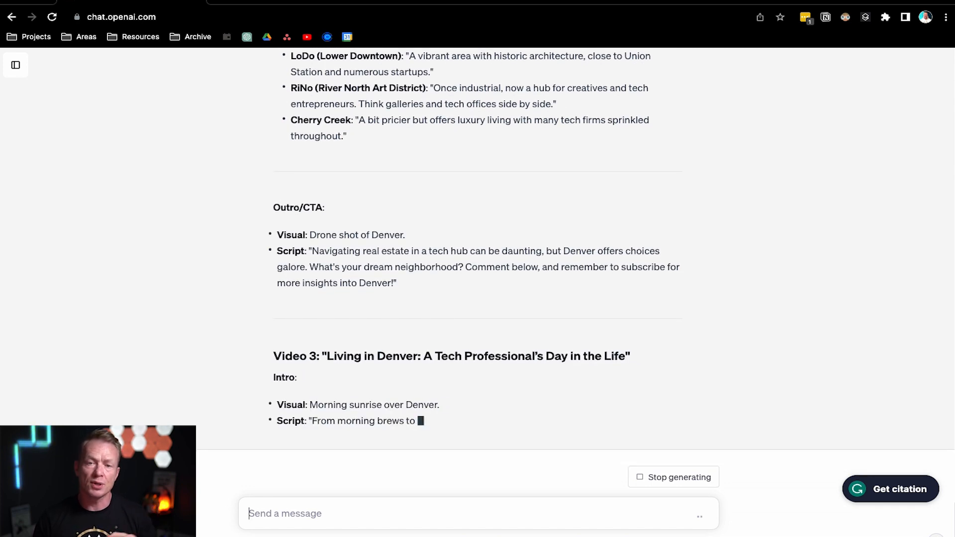
scroll("down", 3)
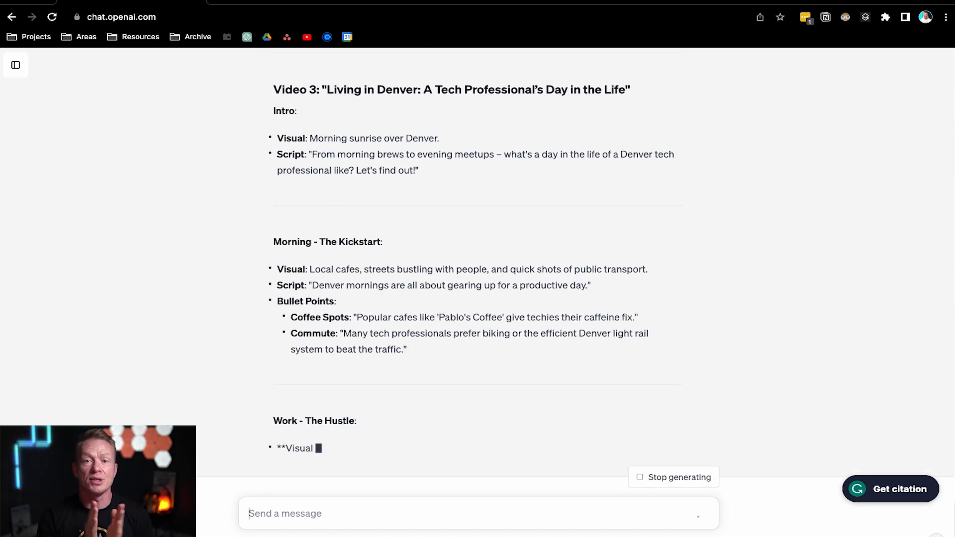
scroll("down", 3)
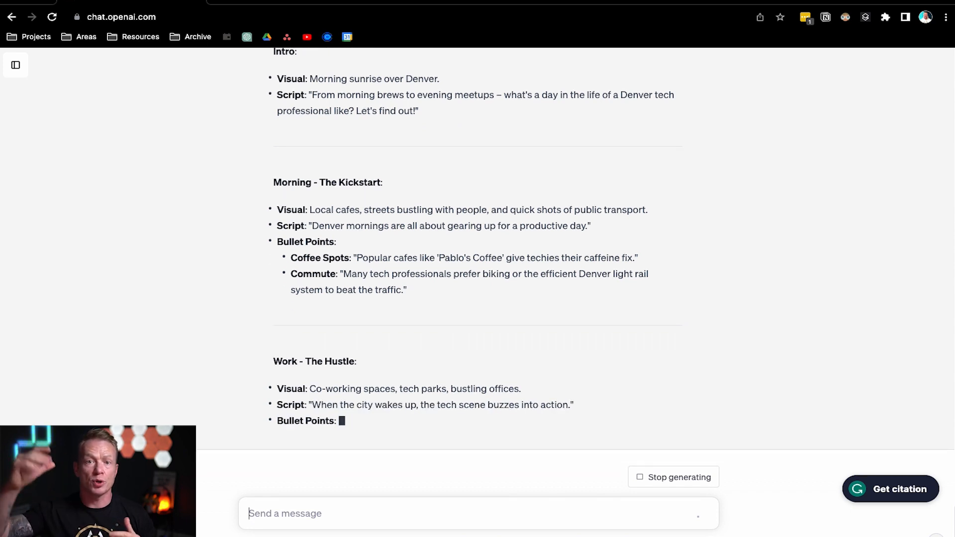